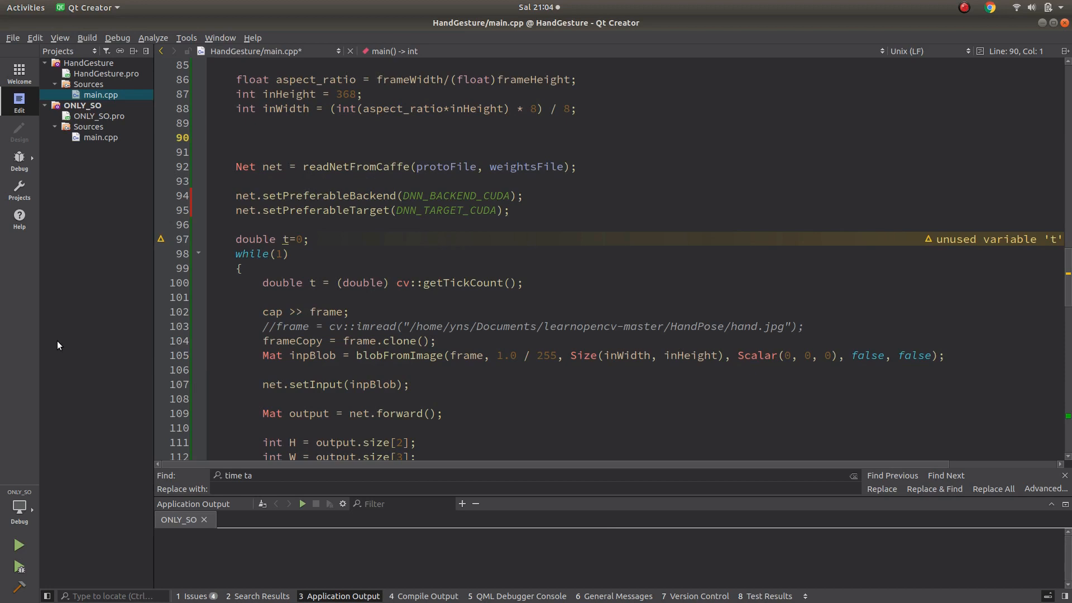
mouse_move(126, 162)
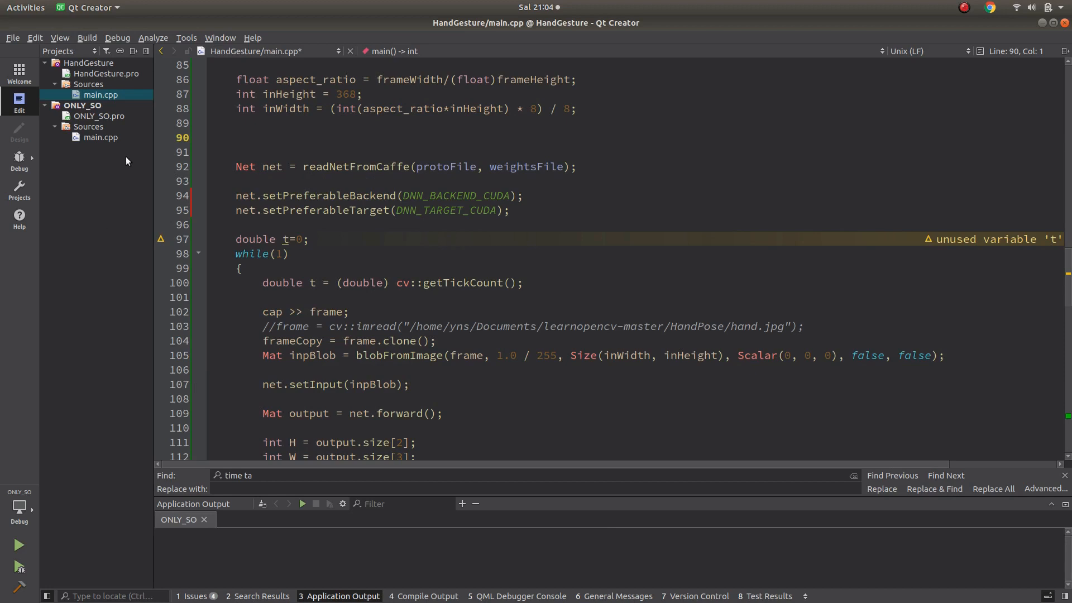
mouse_move(99, 217)
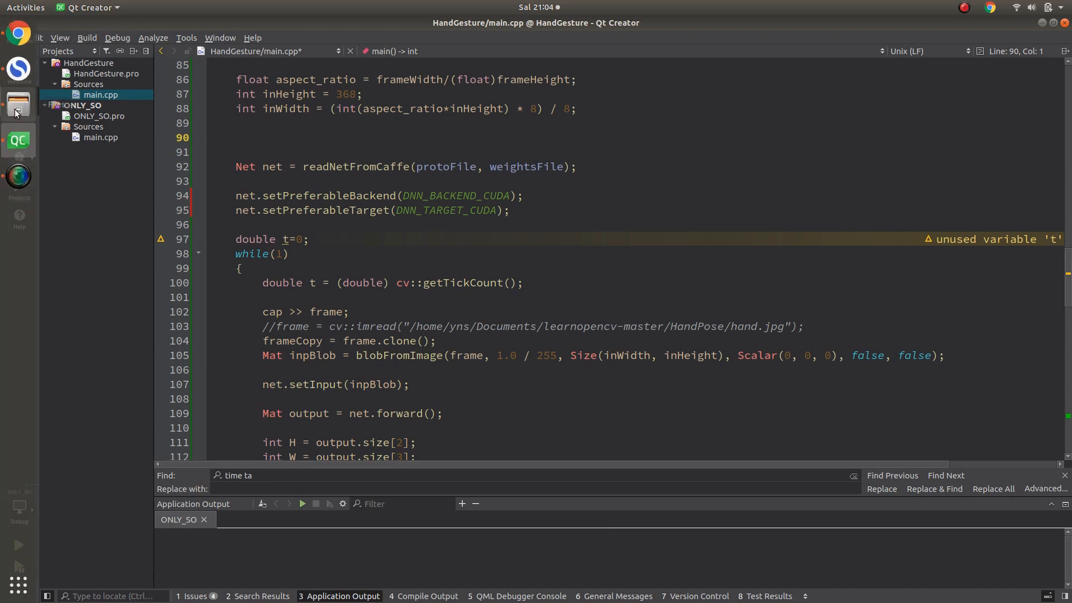
mouse_move(17, 100)
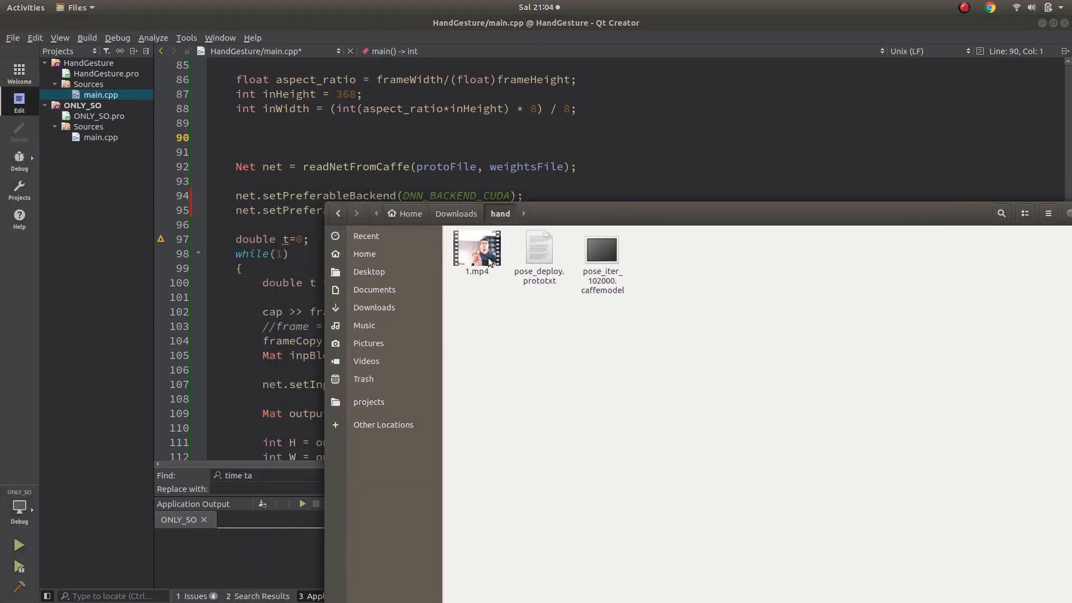
Play 1.mp4 in Videos to watch the yellow 'Sayangku' text between fingertips, then restart it
double_click(476, 249)
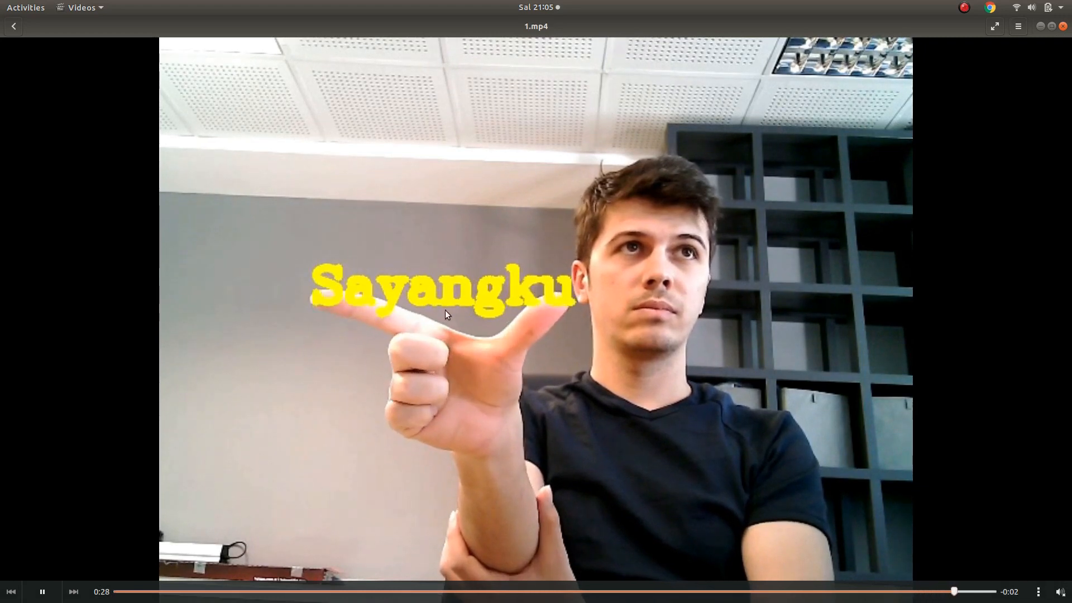
left_click(74, 592)
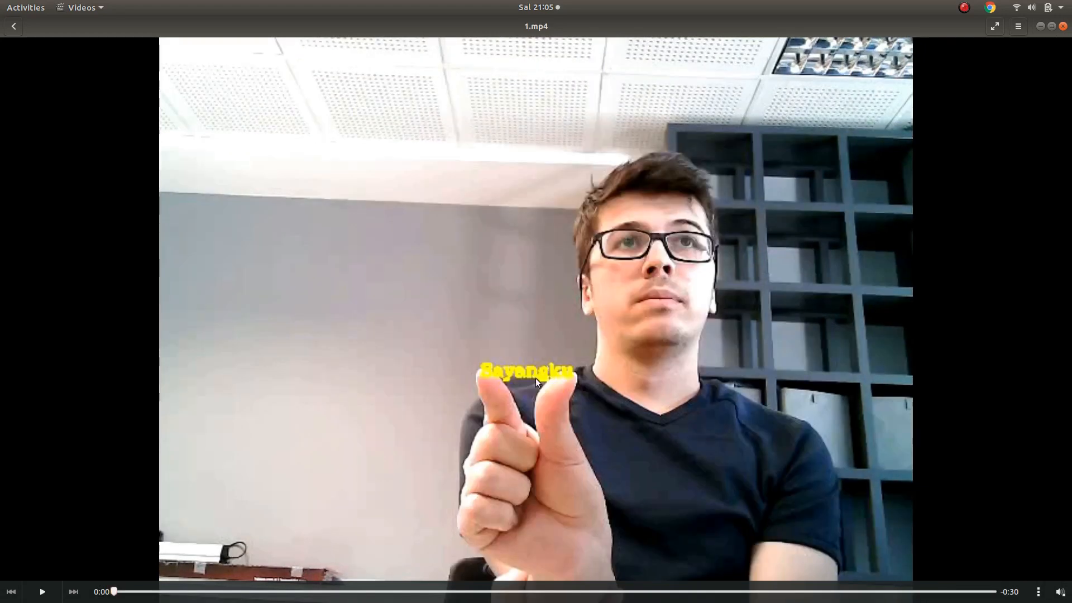
Run ONLY_SO to see the live webcam hand skeleton, then close its output window
left_click(693, 592)
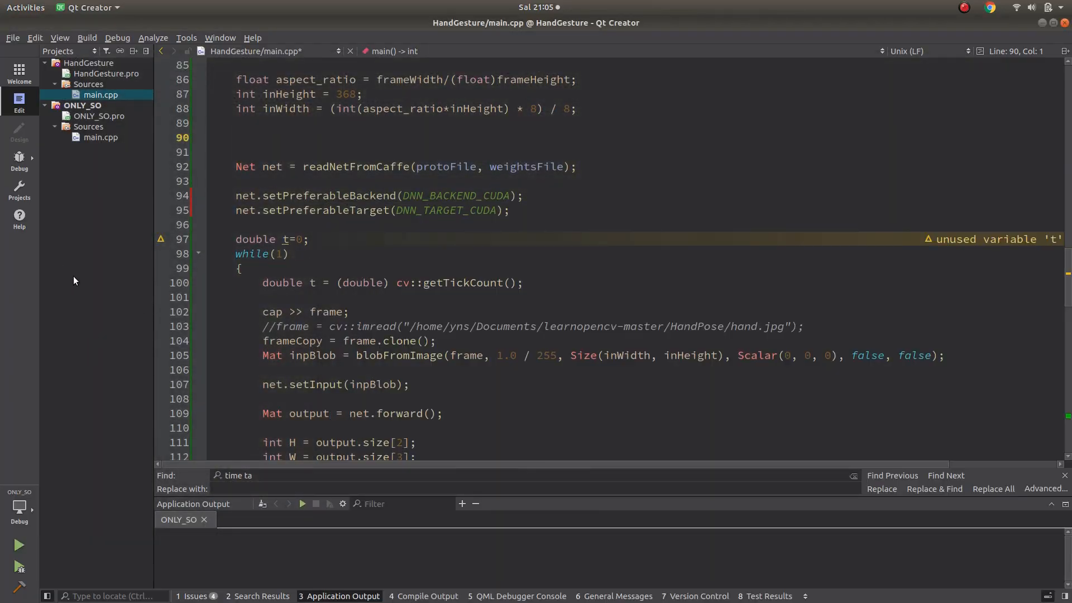
mouse_move(19, 546)
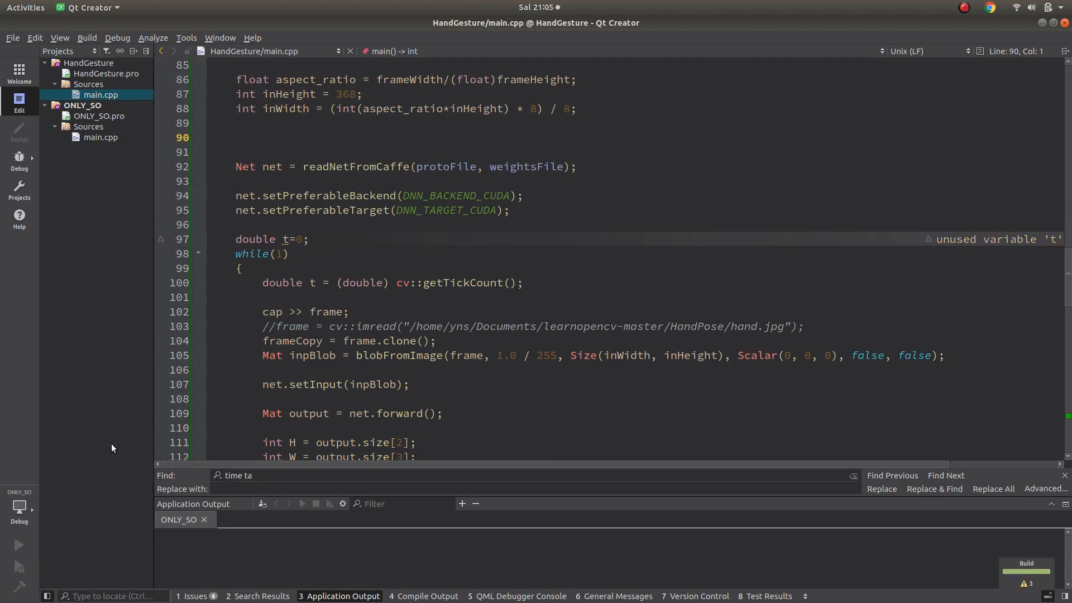
left_click(19, 545)
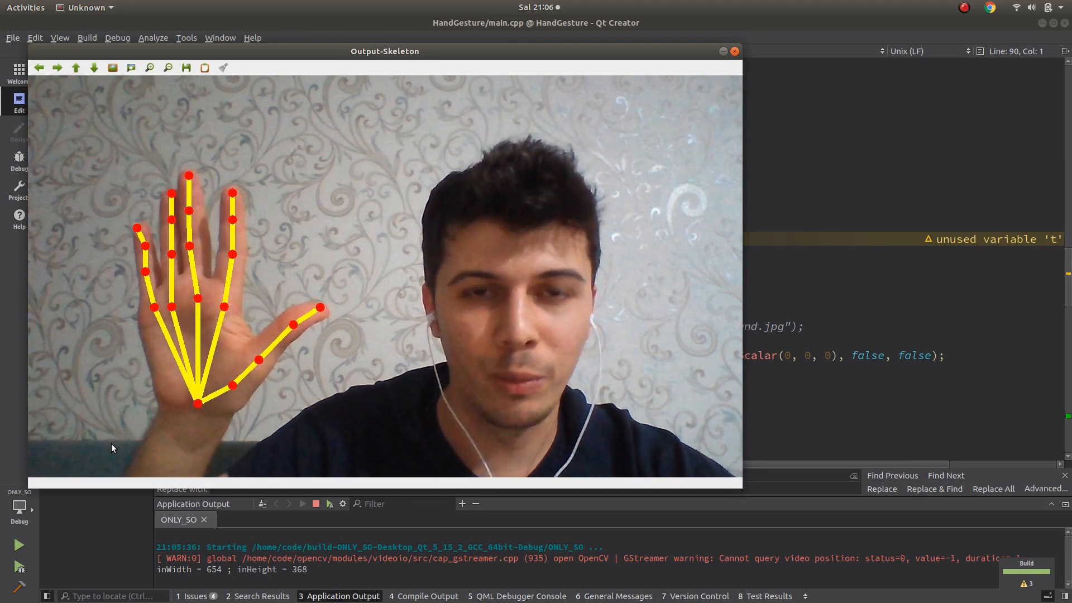
left_click(735, 50)
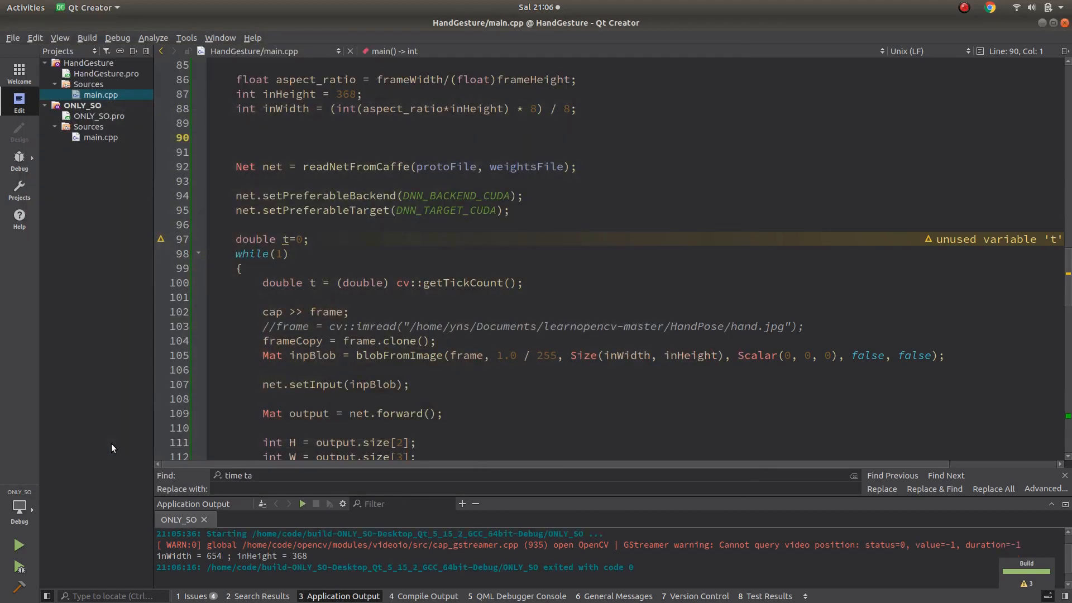
mouse_move(100, 247)
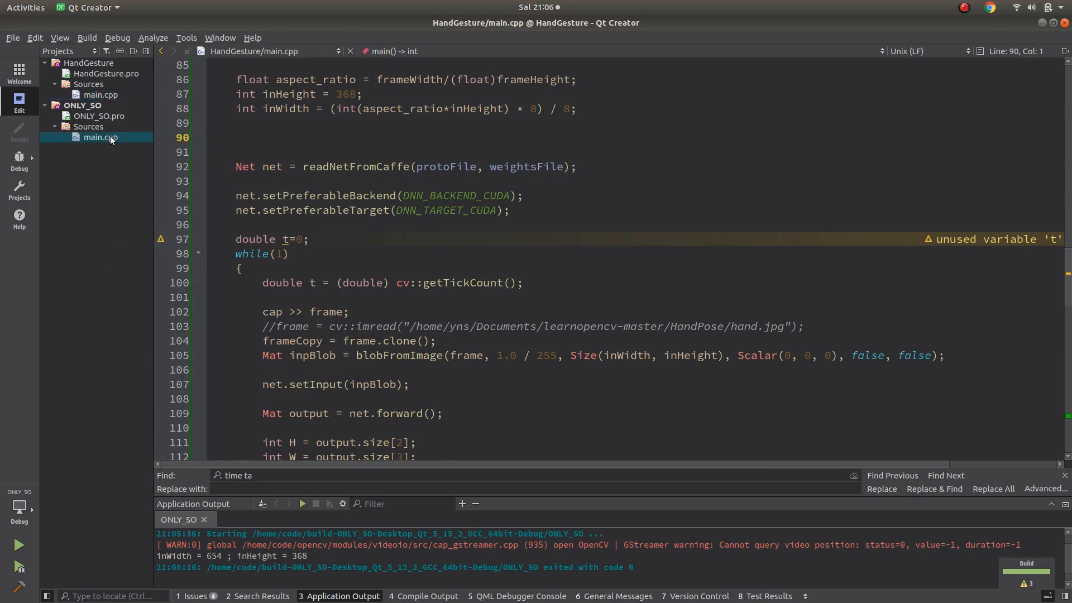
Comment out the CUDA backend and target lines in ONLY_SO/main.cpp and rerun the program
left_click(100, 137)
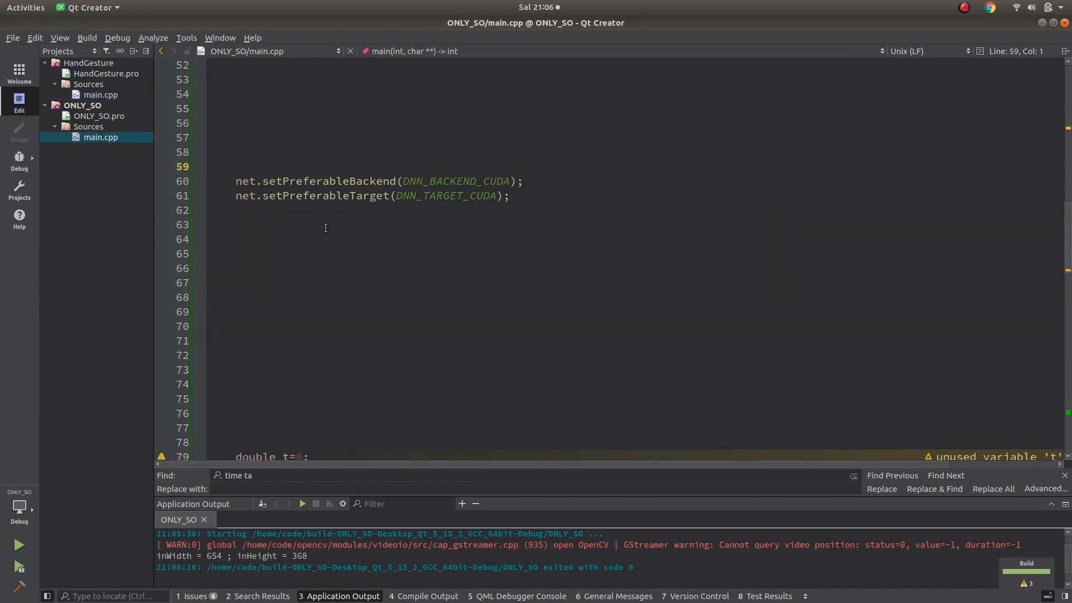
left_click(237, 181)
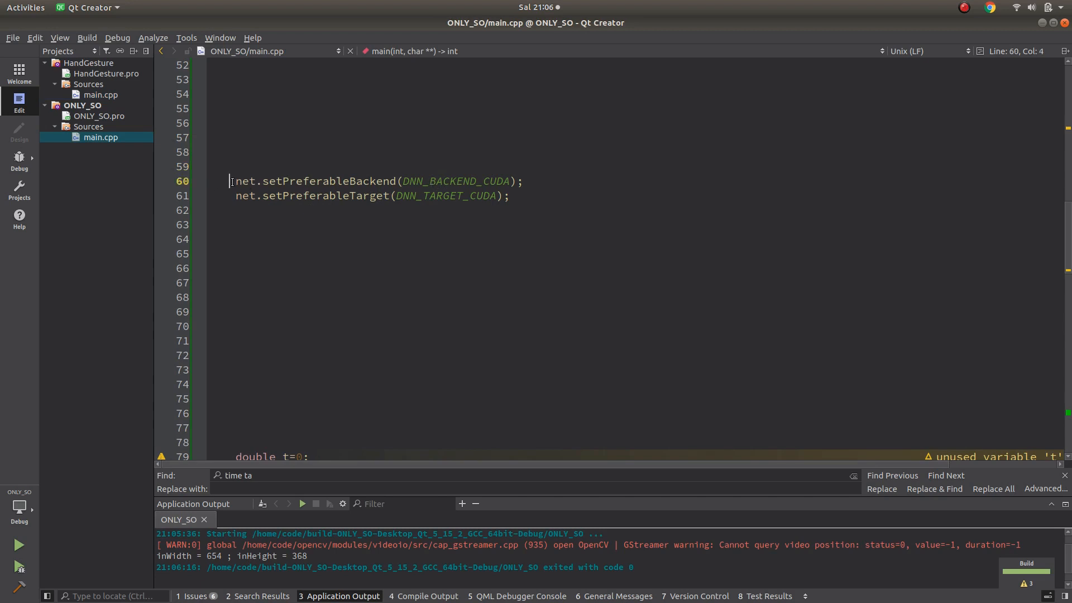
key("ctrl+slash")
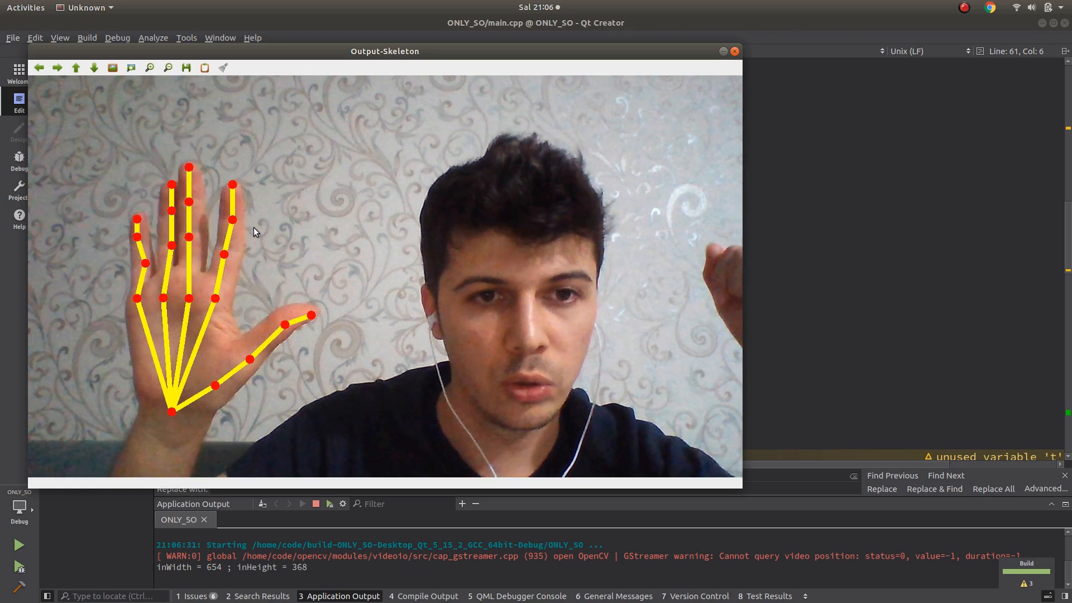
left_click(734, 50)
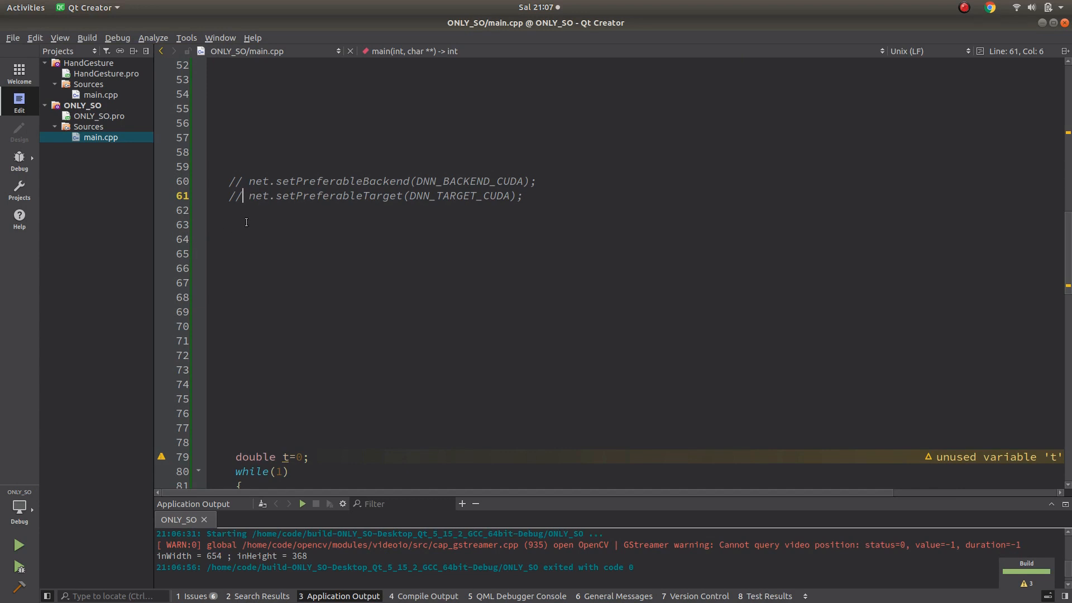
mouse_move(264, 221)
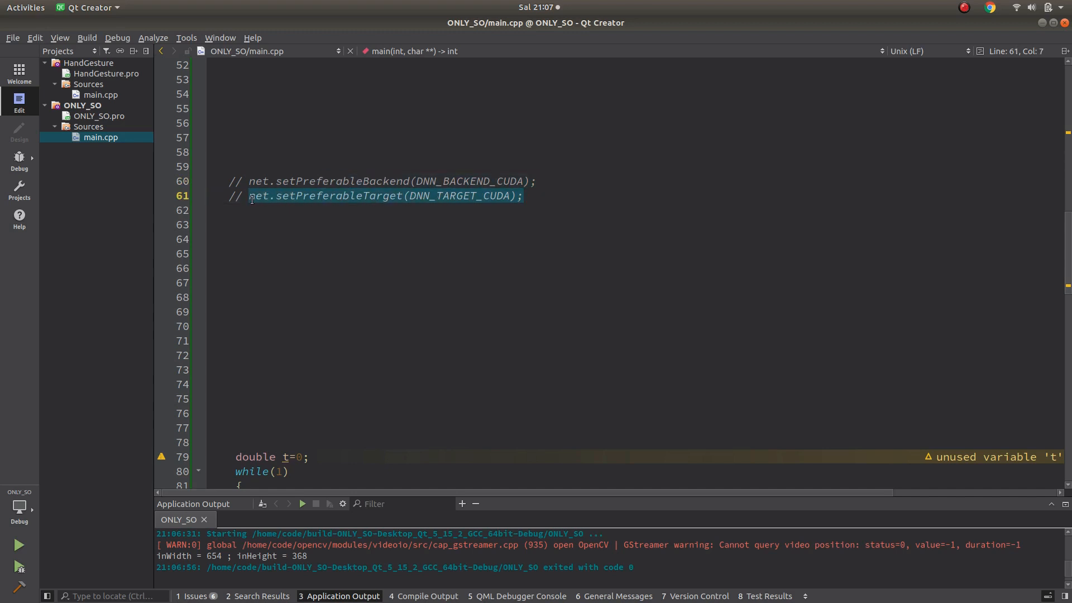
left_click(280, 195)
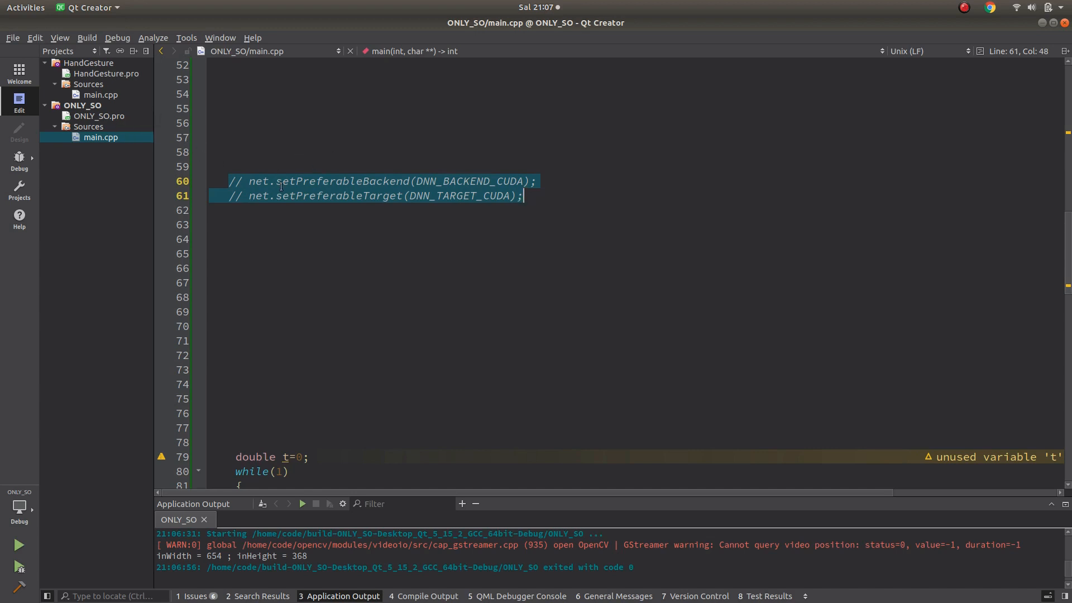
mouse_move(367, 203)
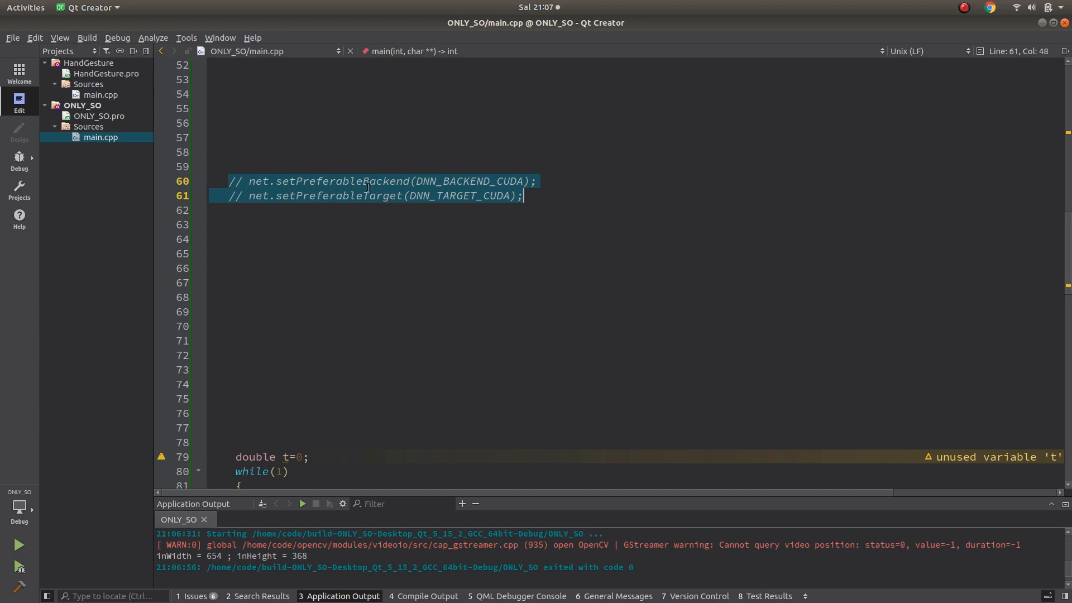
mouse_move(324, 237)
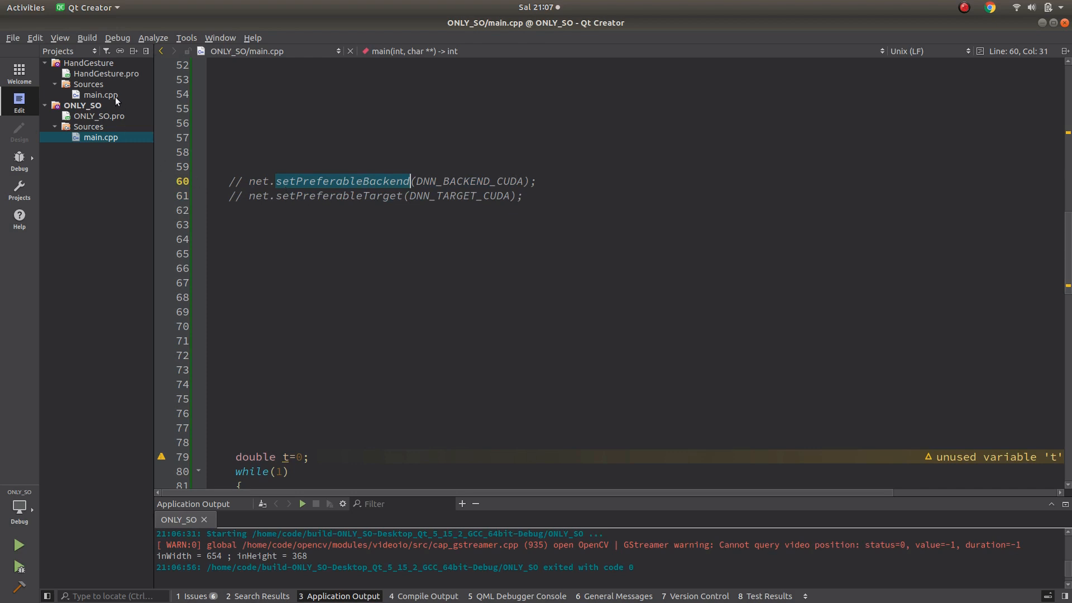
Show the LearnOpenCV Hand Keypoint Detection article in Chrome
left_click(99, 94)
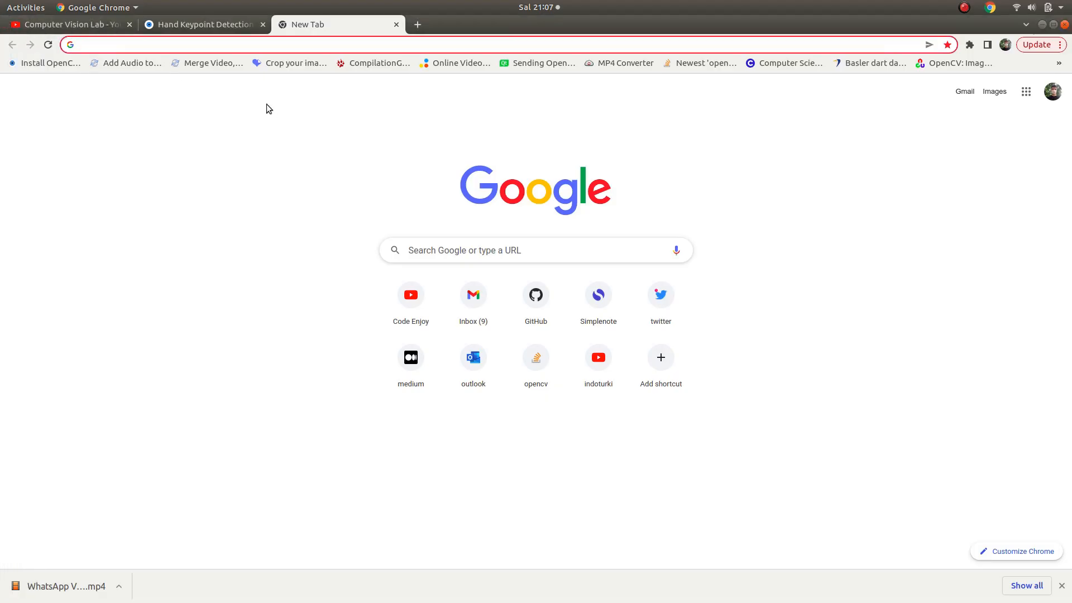
left_click(199, 23)
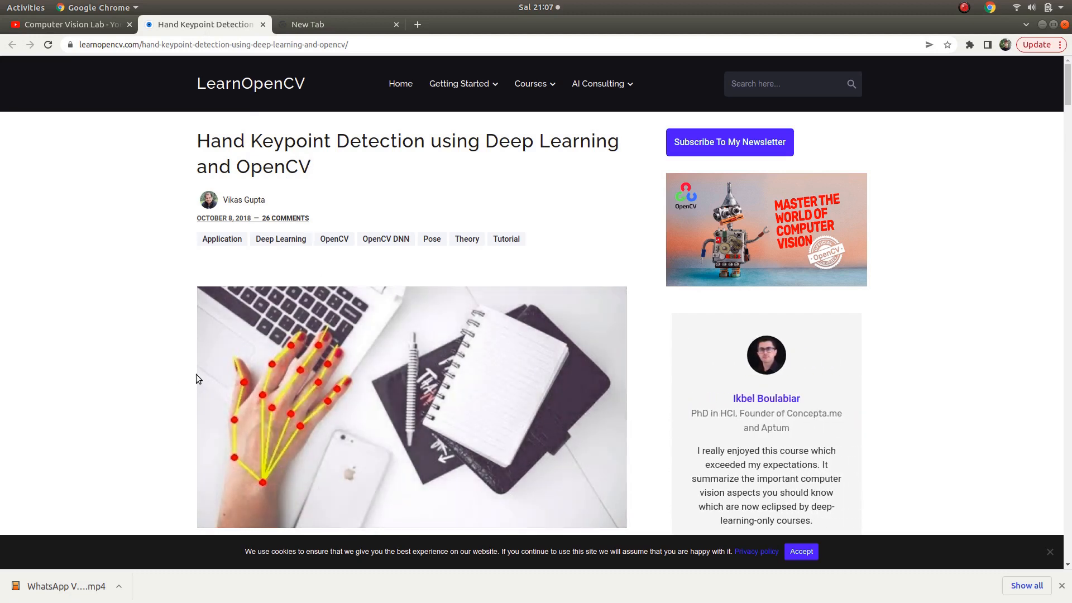
scroll("down", 3)
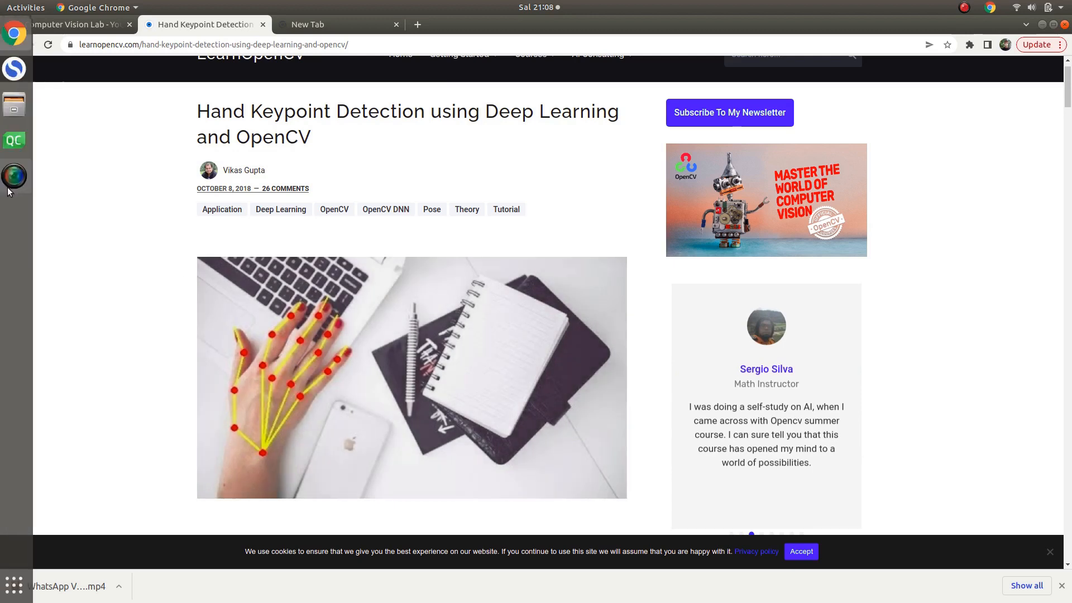
Show the Simplenote note with the two wget commands for the hand model files
left_click(14, 68)
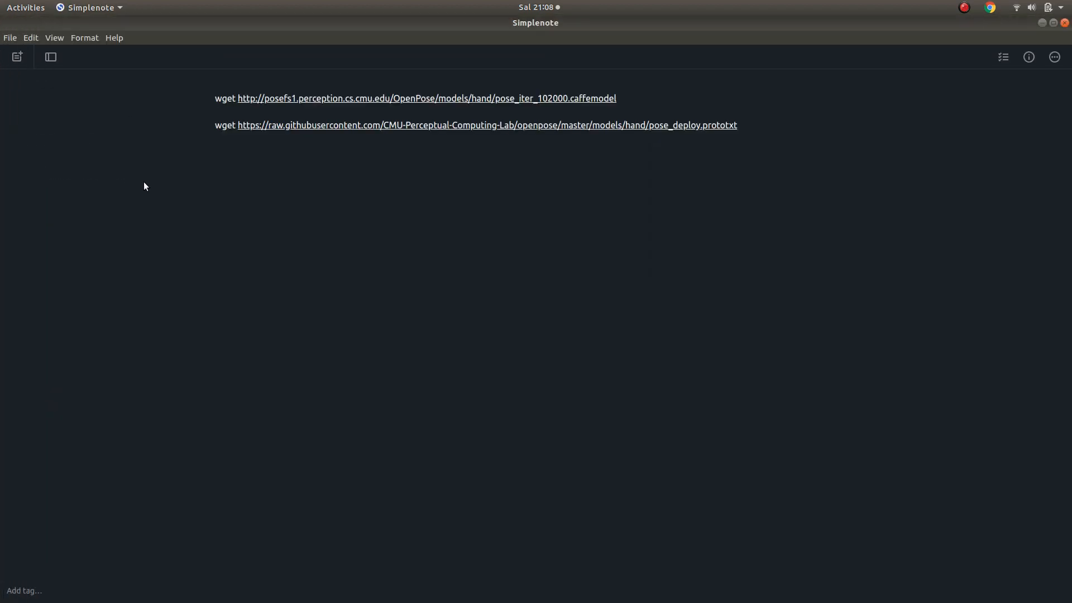
mouse_move(157, 175)
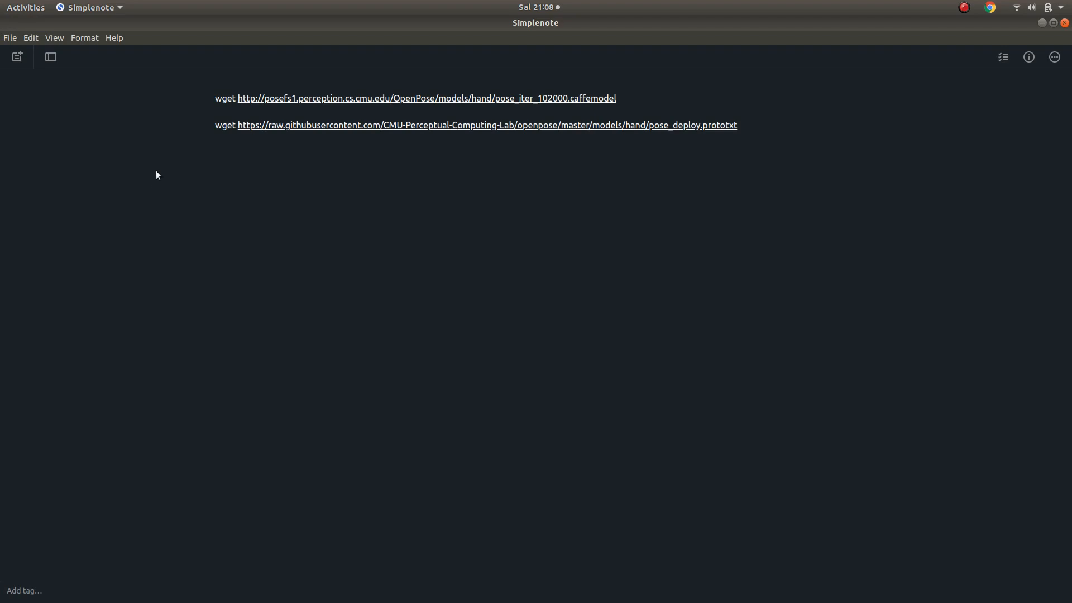
mouse_move(201, 164)
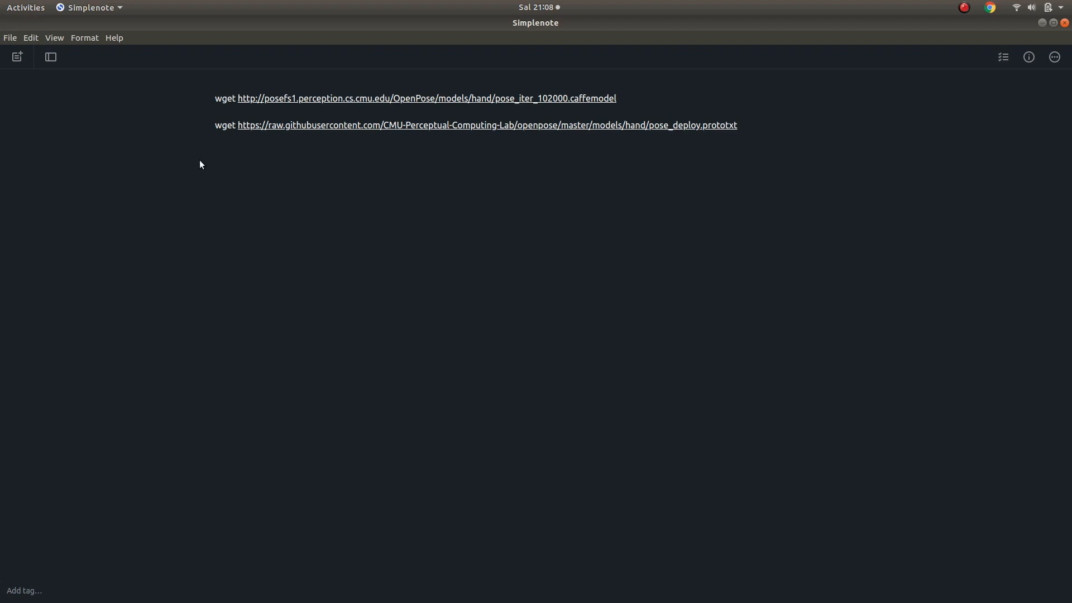
mouse_move(192, 189)
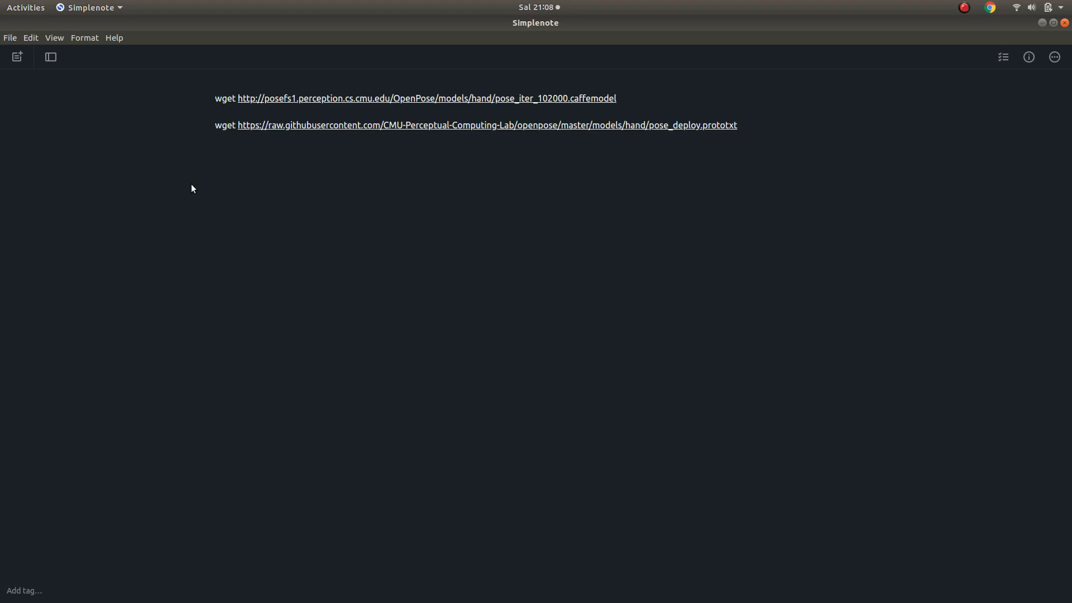
mouse_move(454, 135)
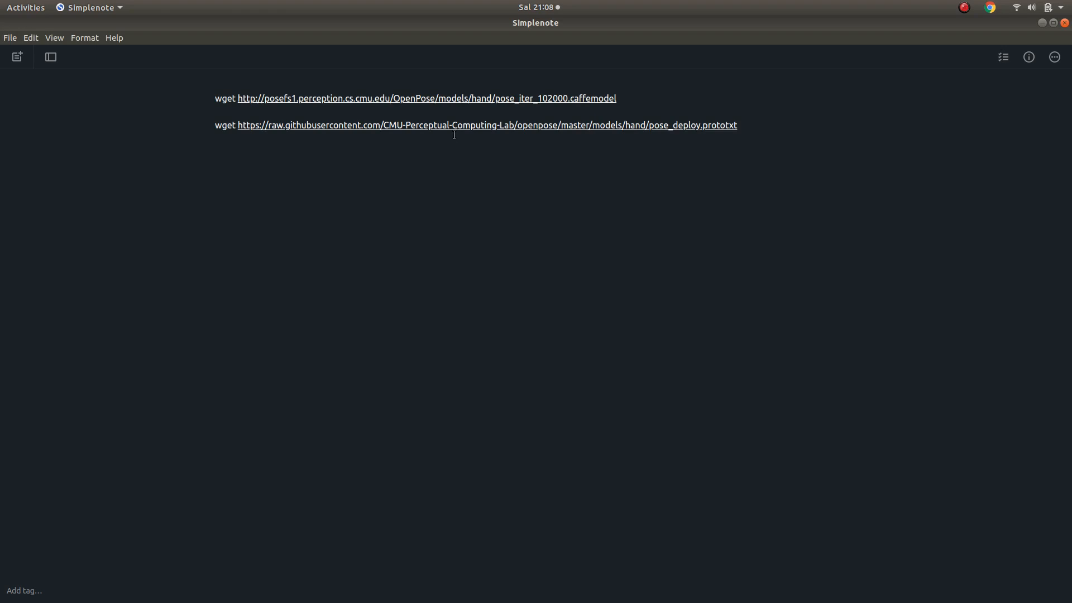
mouse_move(463, 111)
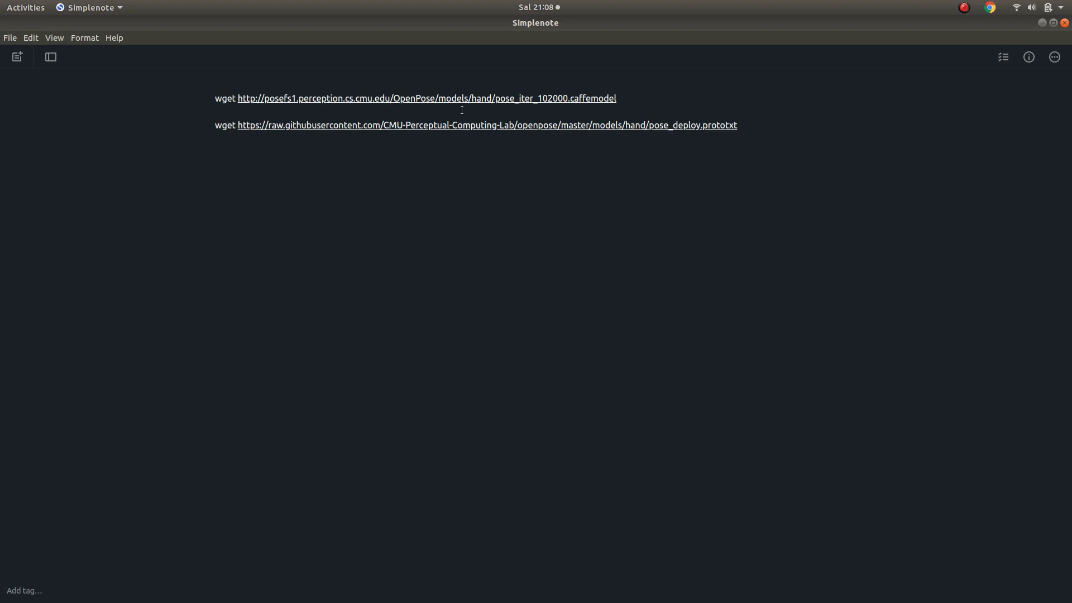
mouse_move(529, 120)
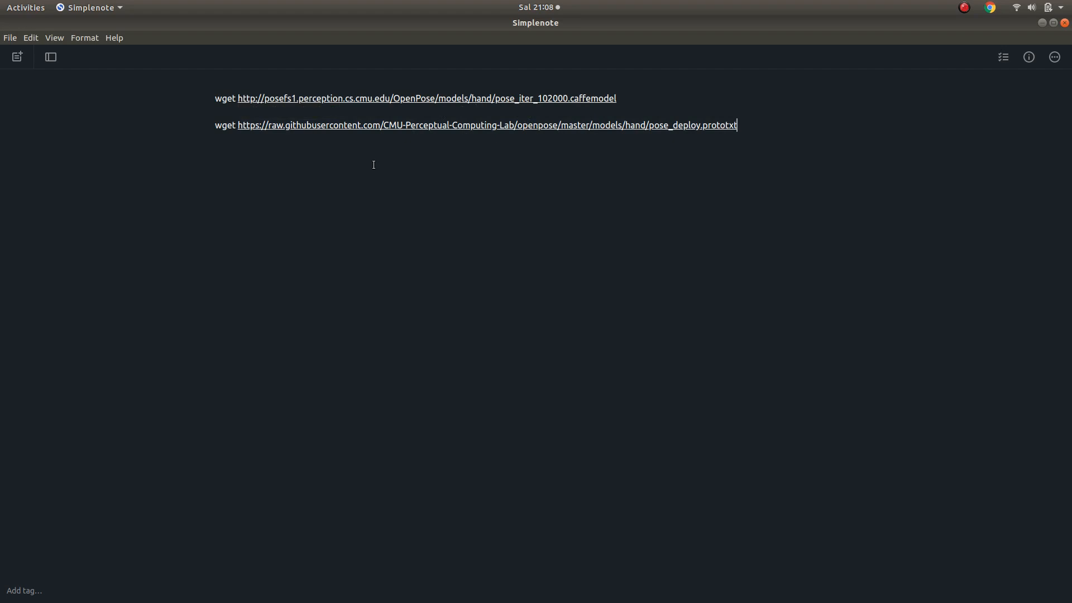
mouse_move(498, 157)
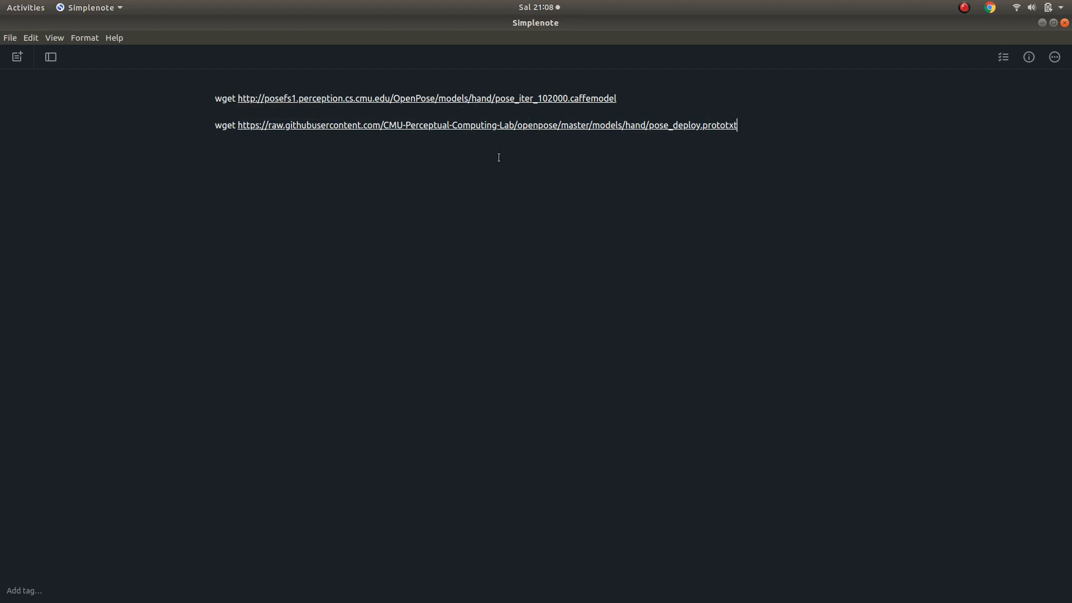
mouse_move(521, 136)
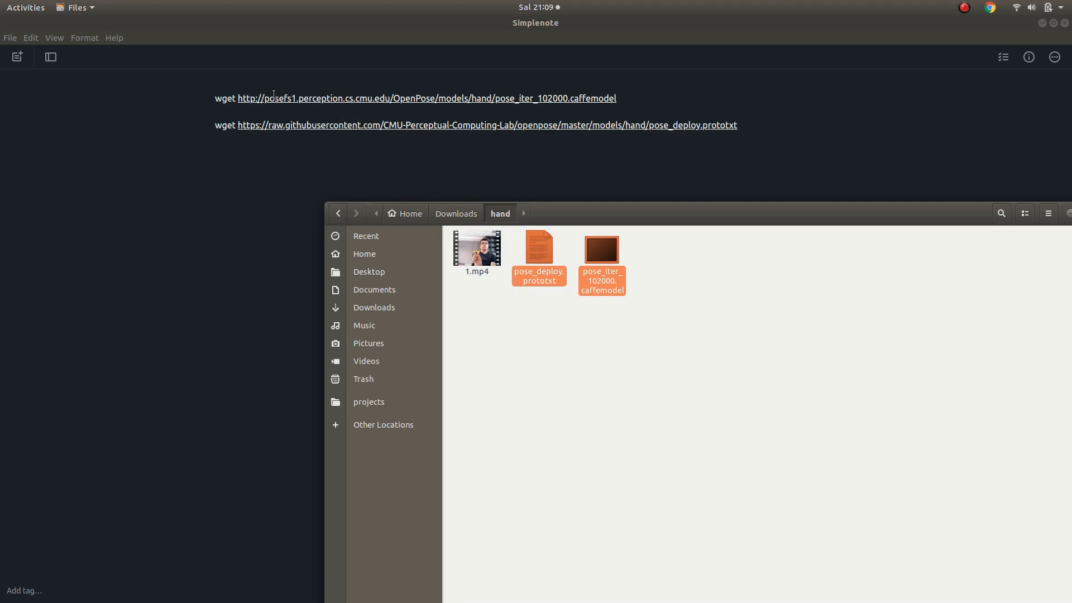
View the properties of pose_iter_102000.caffemodel (about 147 MB) and close the dialog
left_click(565, 315)
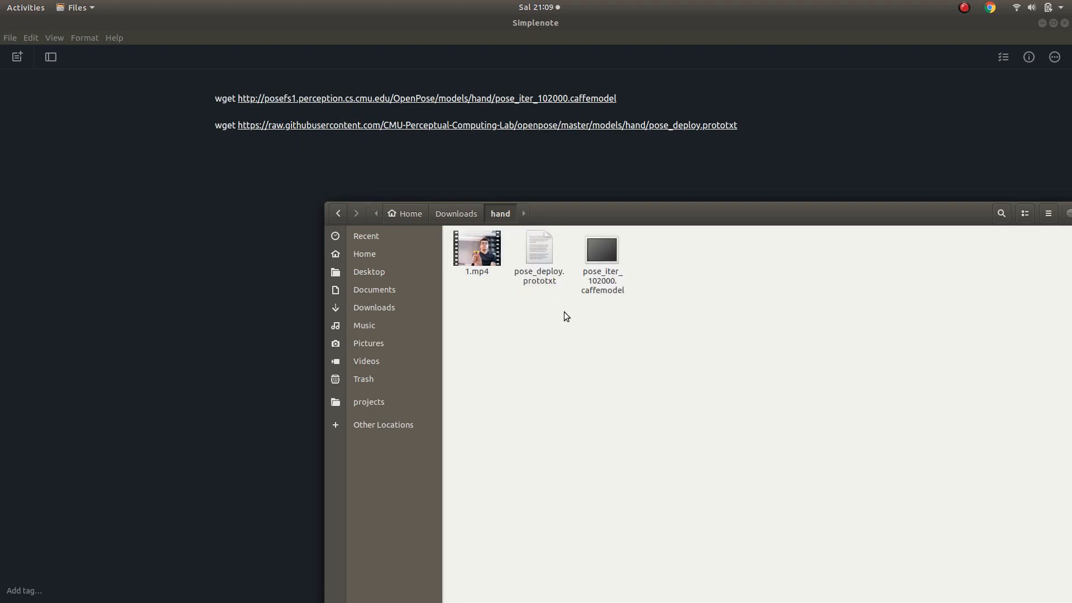
right_click(601, 249)
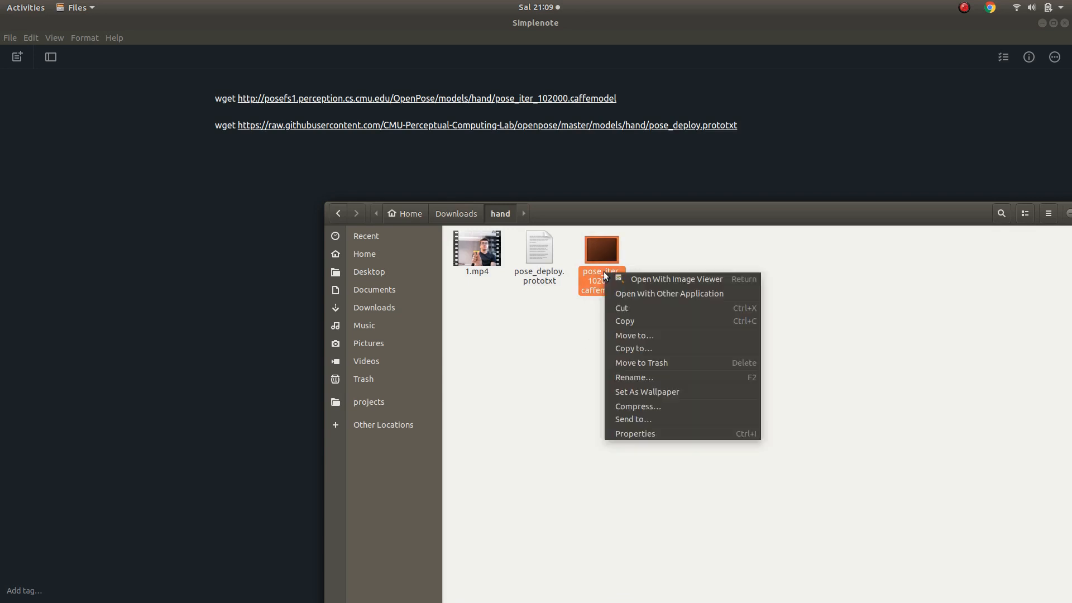
left_click(634, 434)
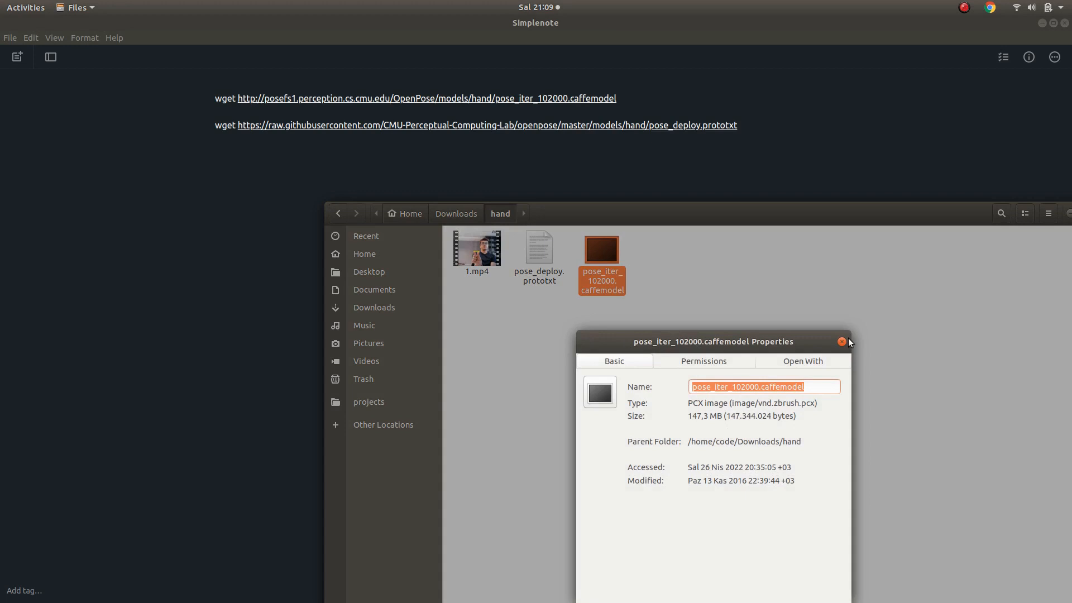
left_click(842, 342)
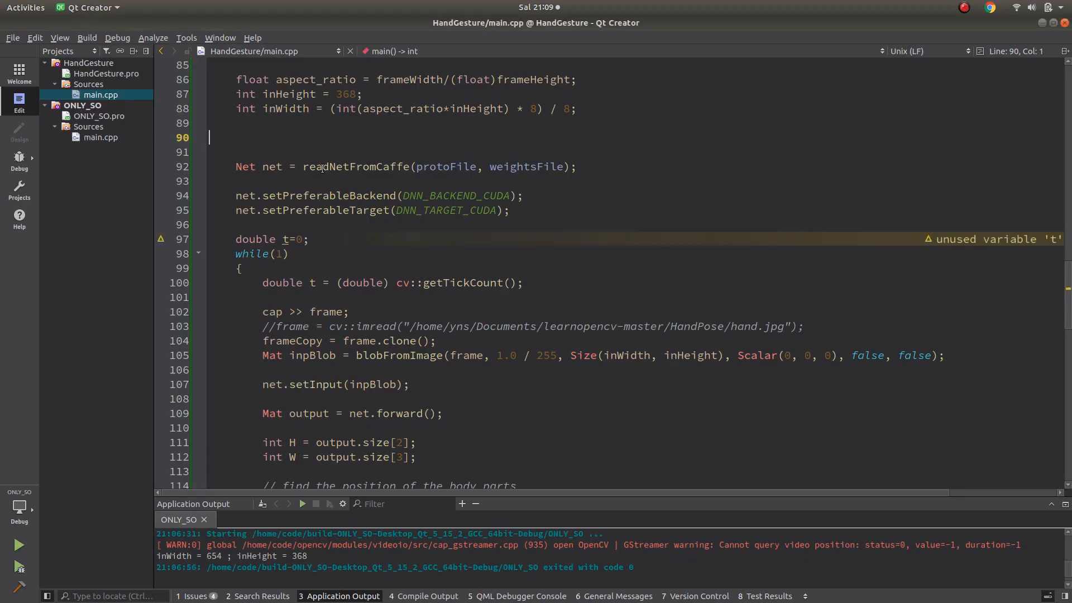
Review the protoFile and weightsFile paths in HandGesture's main.cpp
scroll("up", 3)
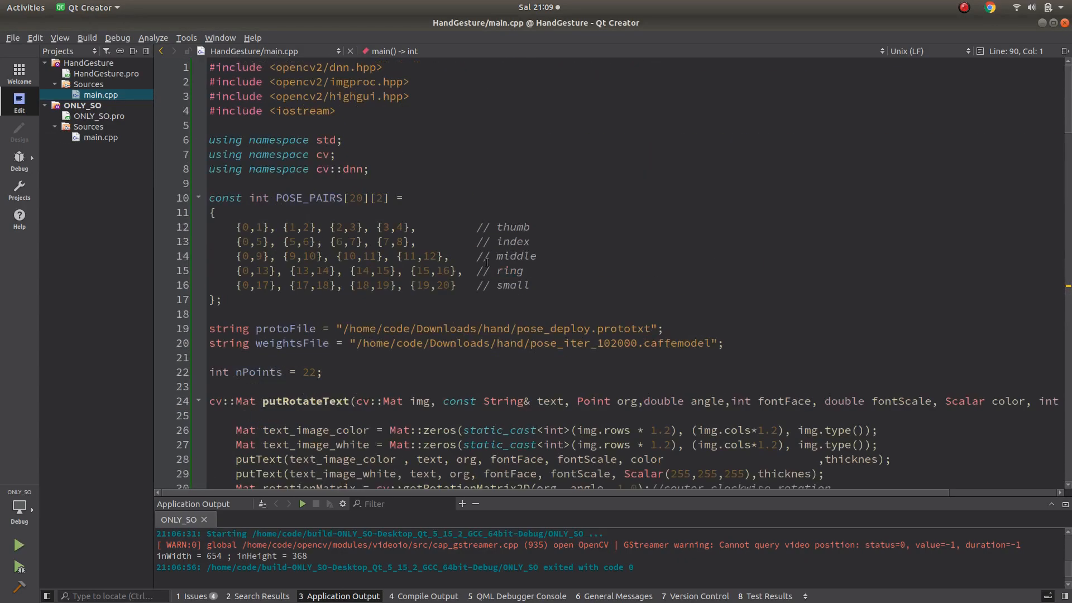
left_click(286, 328)
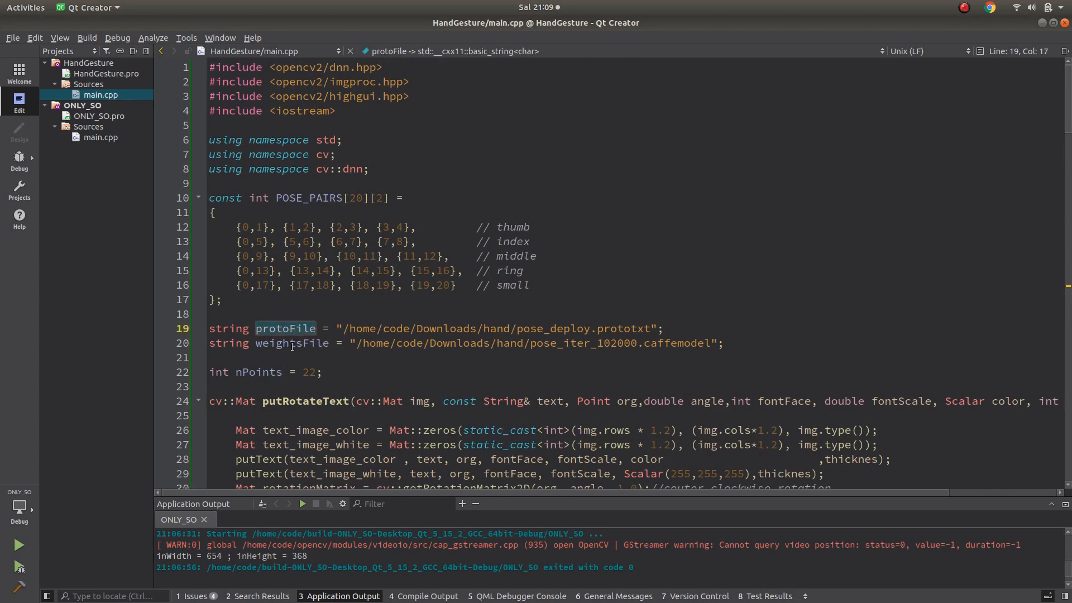
double_click(292, 343)
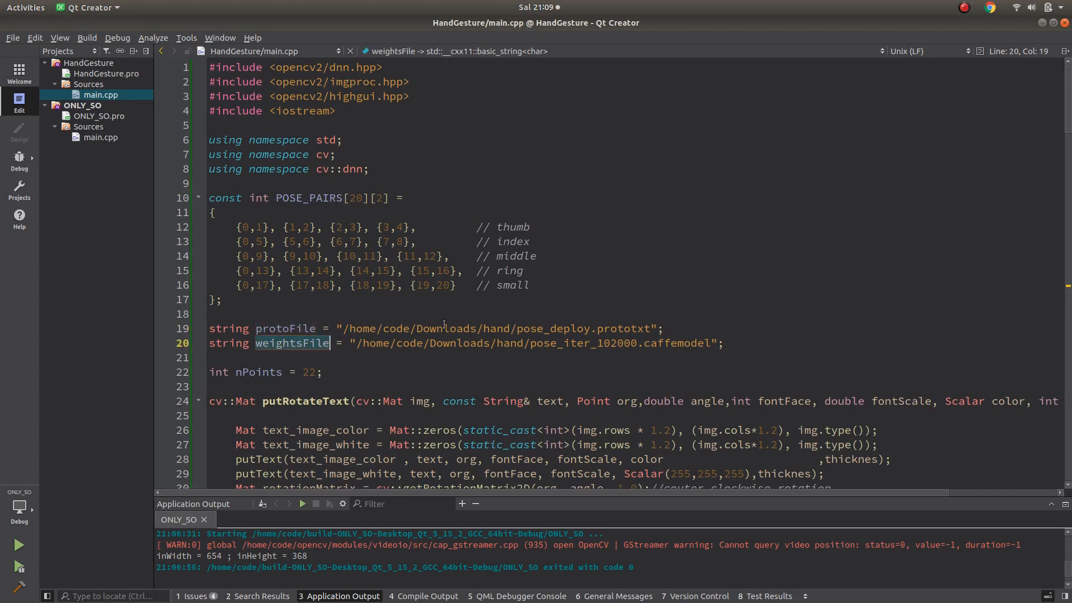
scroll("down", 3)
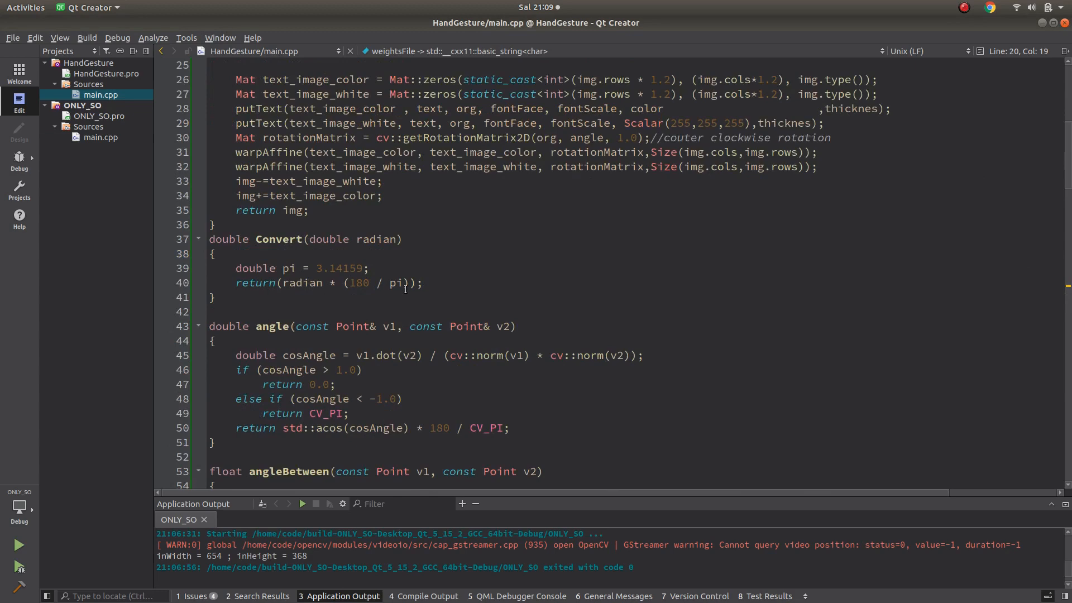
scroll("down", 3)
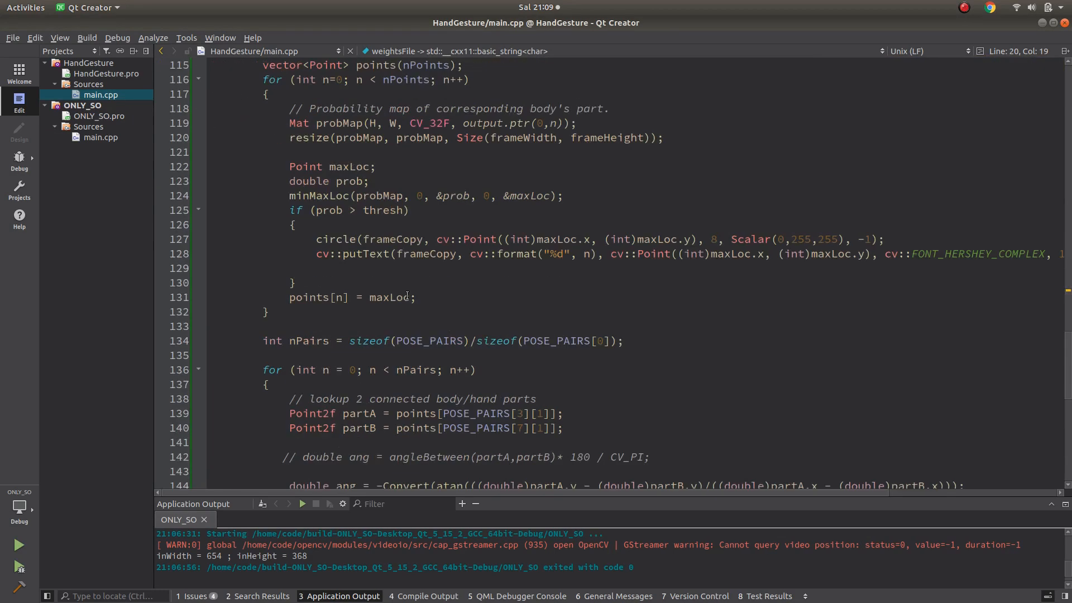
scroll("down", 3)
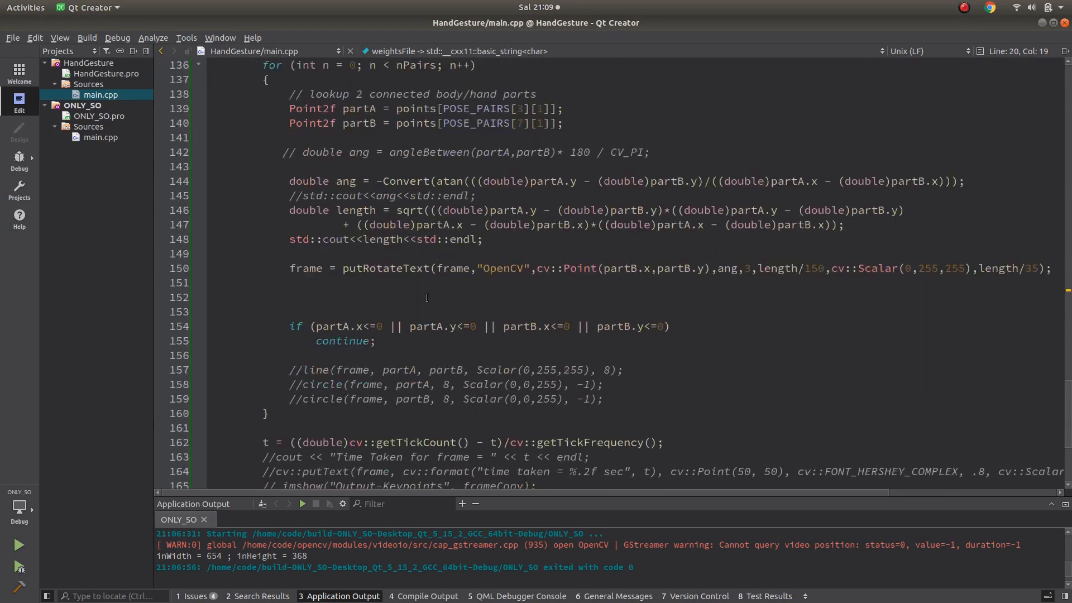
scroll("up", 3)
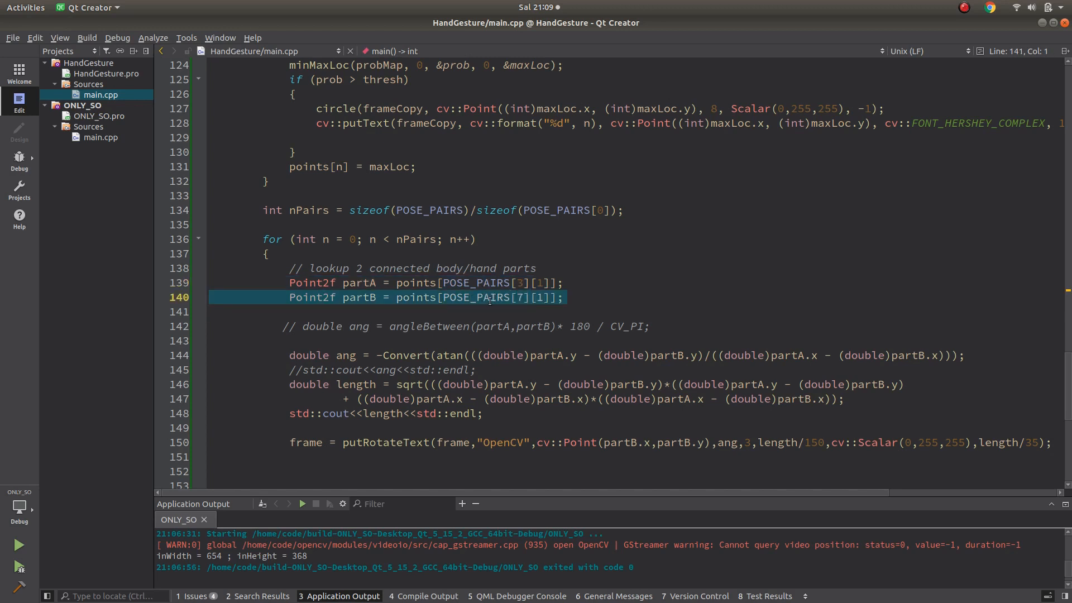
Review the angle and length computation with putRotateText, and make HandGesture the active project
left_click(422, 355)
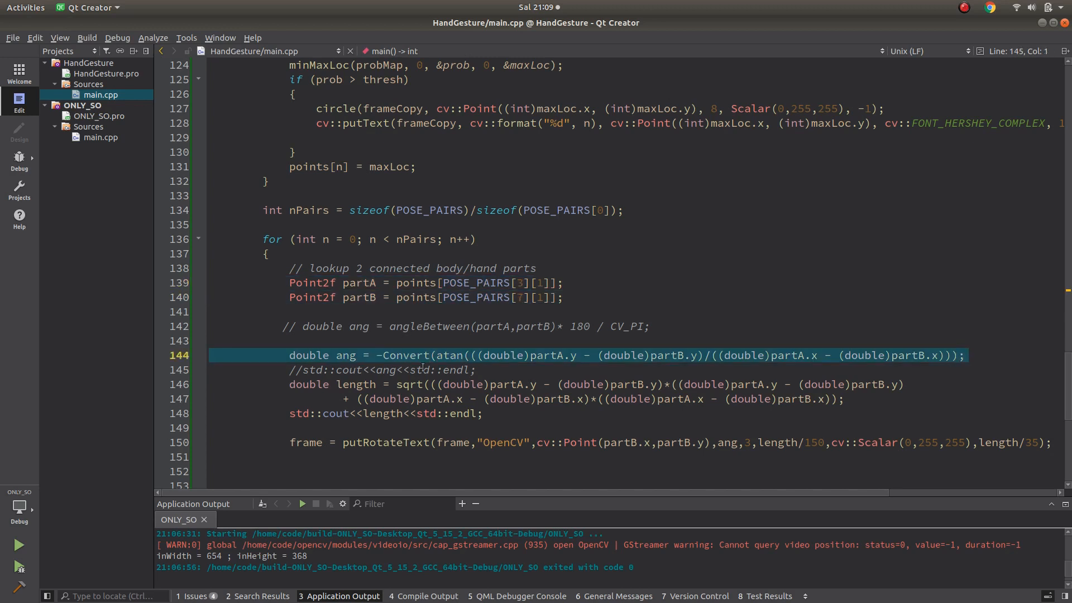
scroll("down", 3)
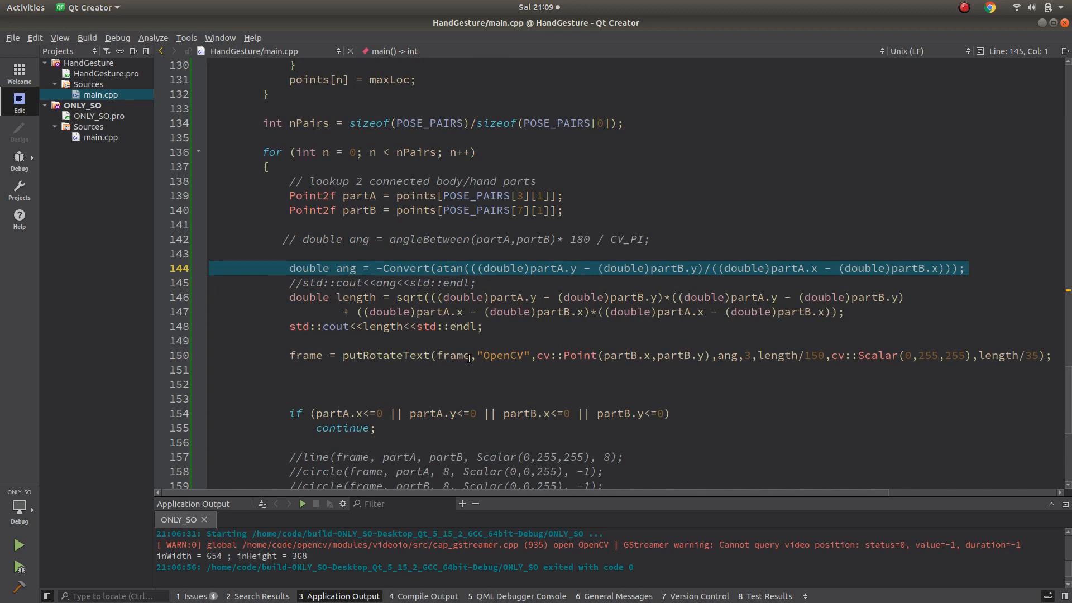
scroll("down", 3)
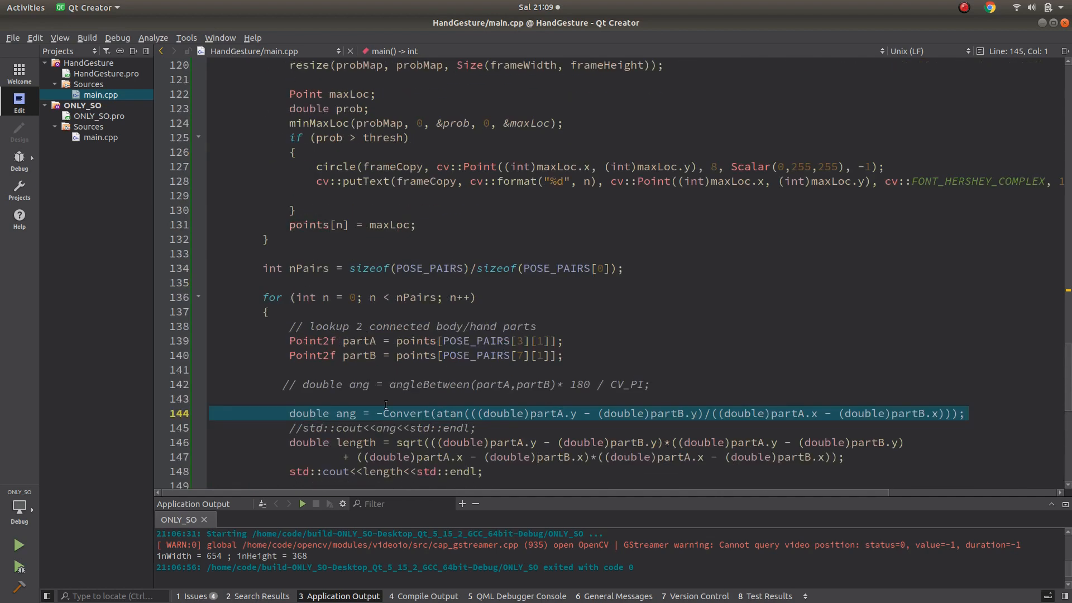
mouse_move(197, 455)
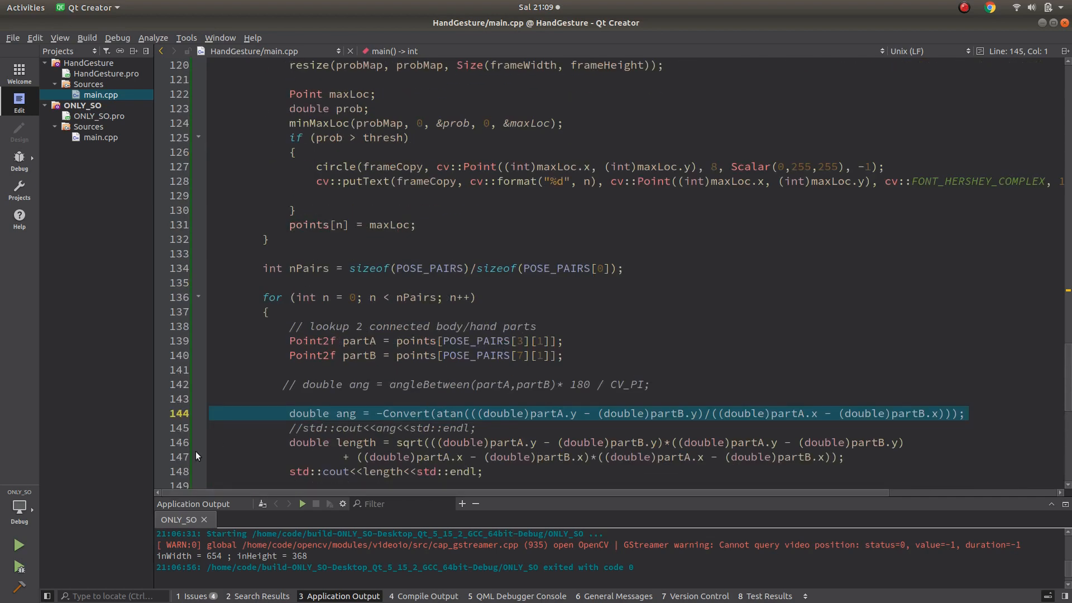
left_click(19, 506)
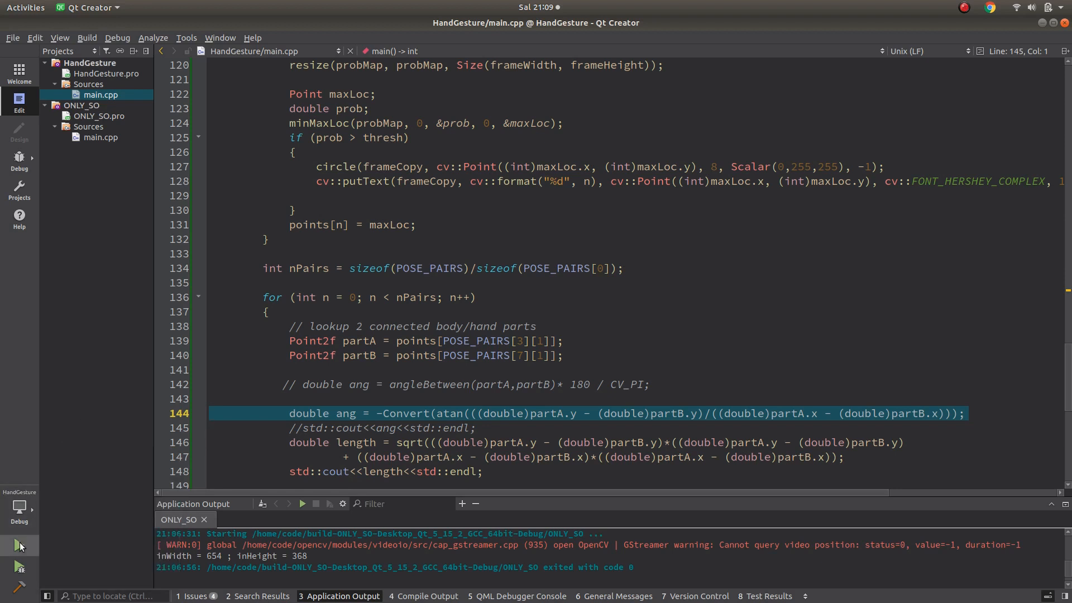
Run HandGesture so it prints length 345.637 and exits with code 0
left_click(20, 545)
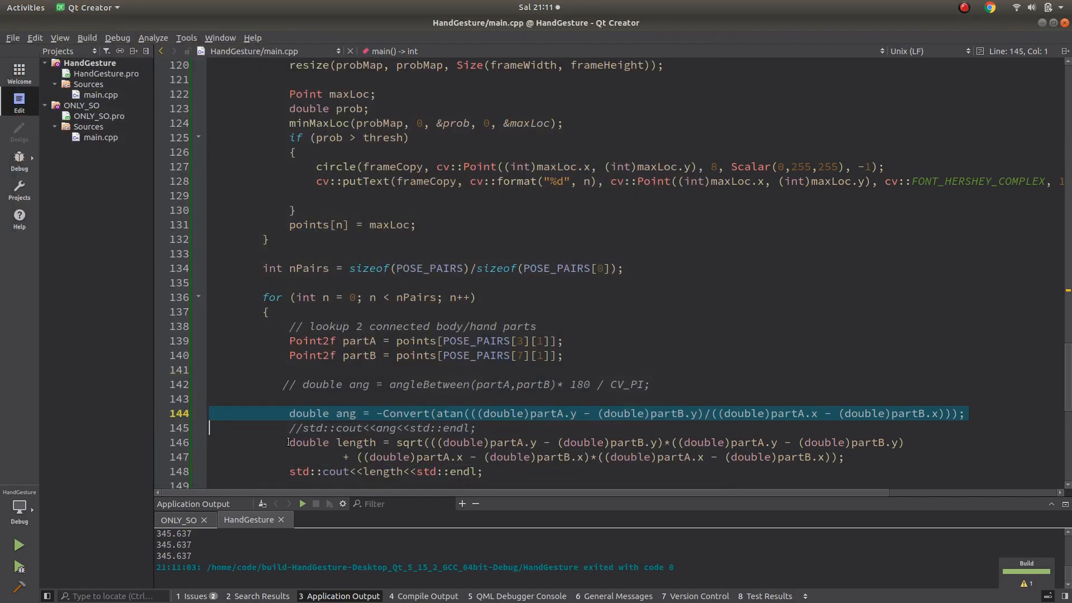
mouse_move(248, 422)
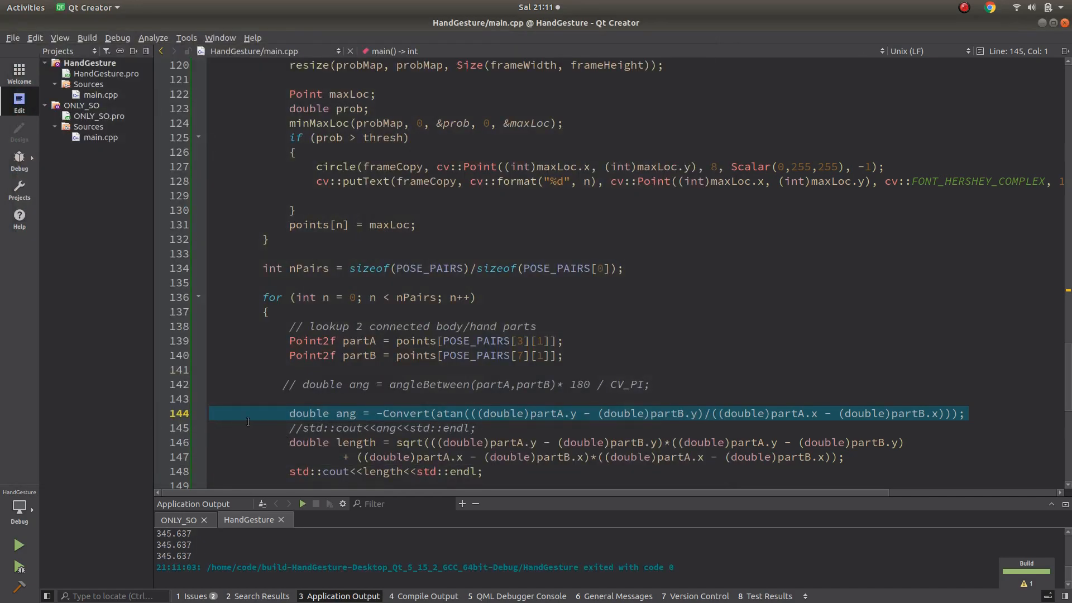
mouse_move(215, 337)
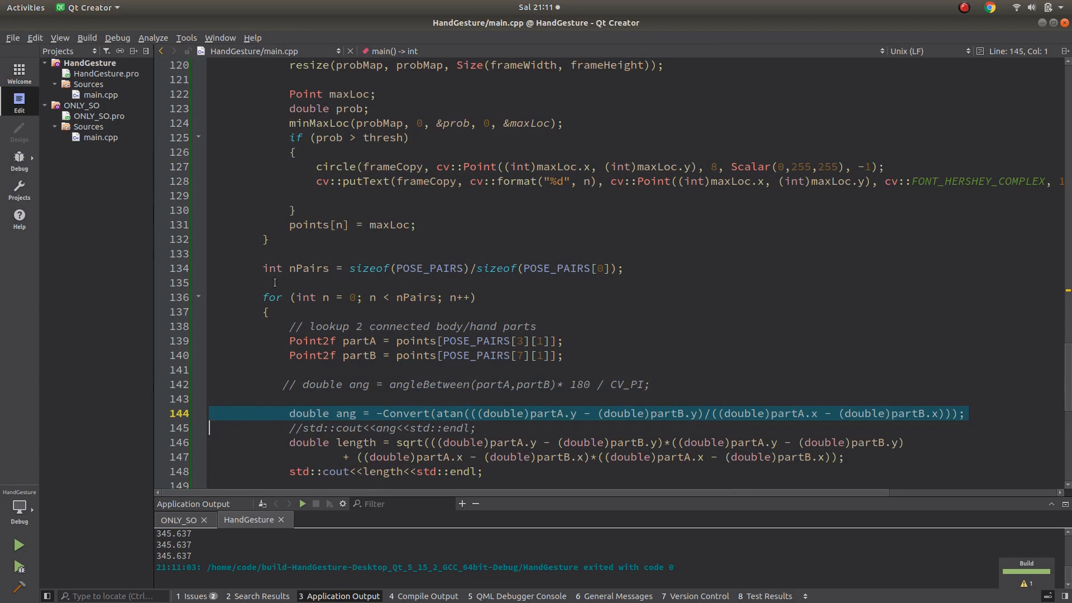
Scroll back up through main.cpp before the hand folder file browser appears
scroll("up", 3)
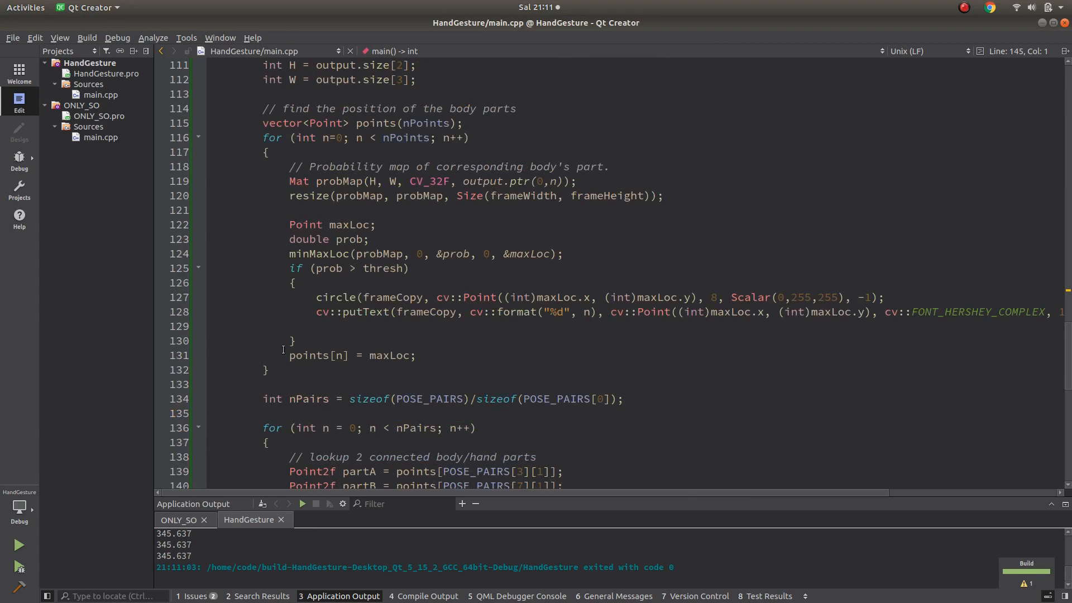
scroll("up", 3)
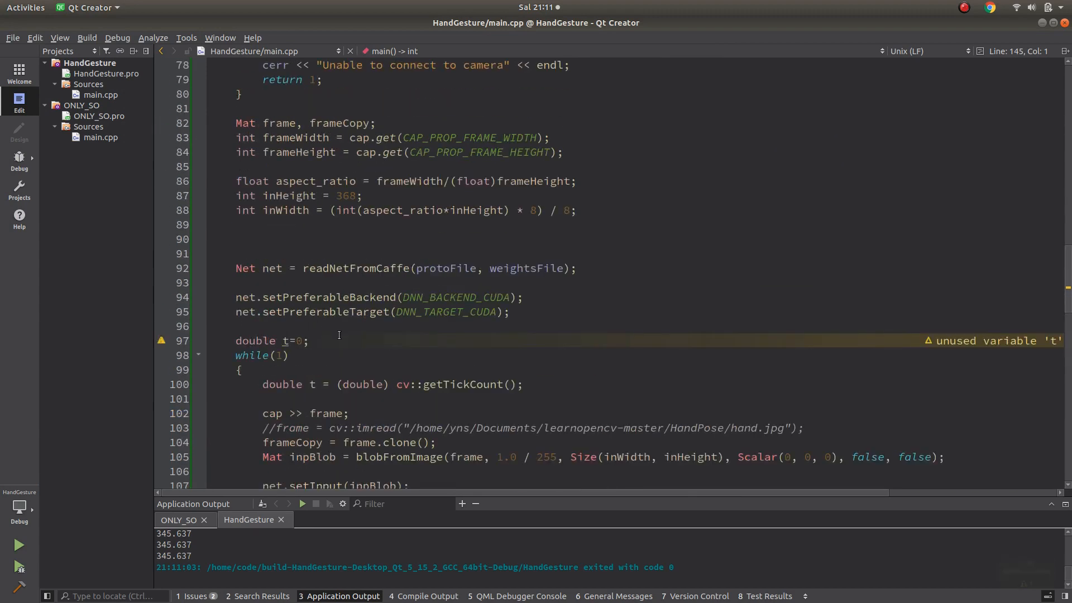
scroll("up", 3)
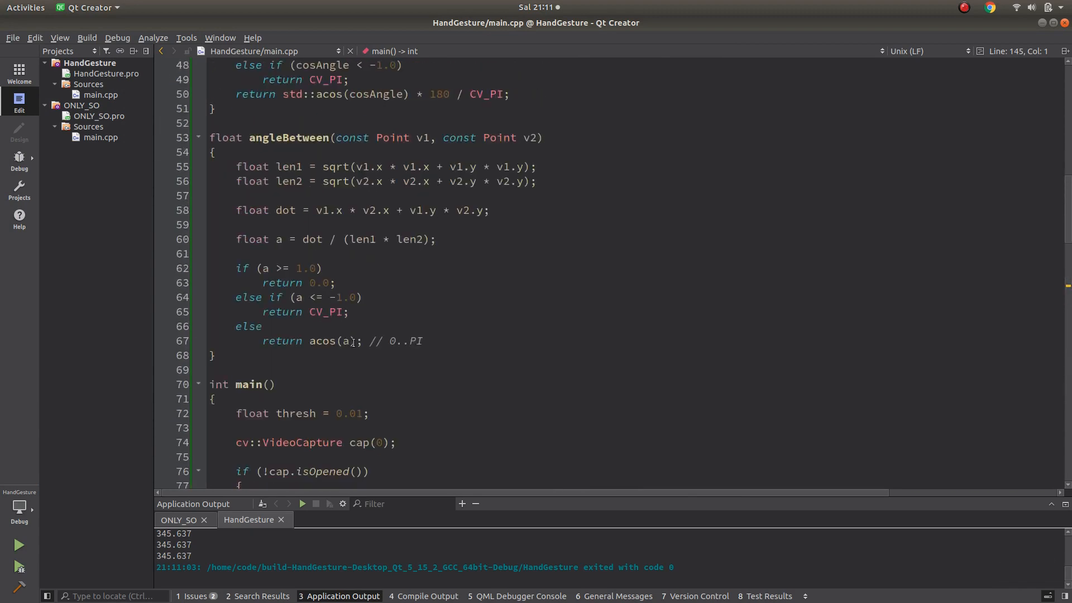
mouse_move(411, 305)
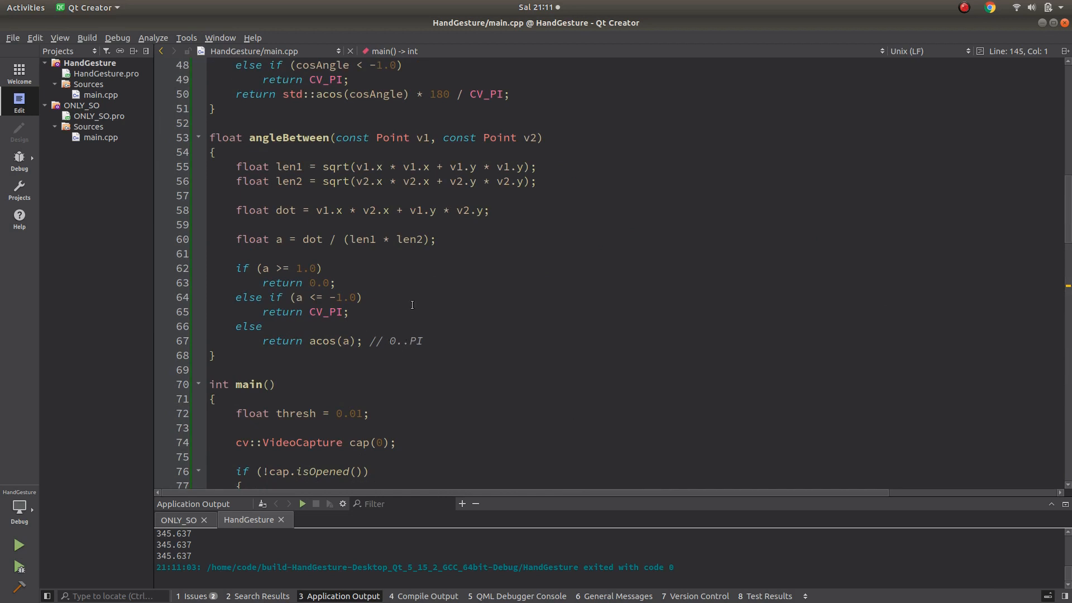
scroll("up", 3)
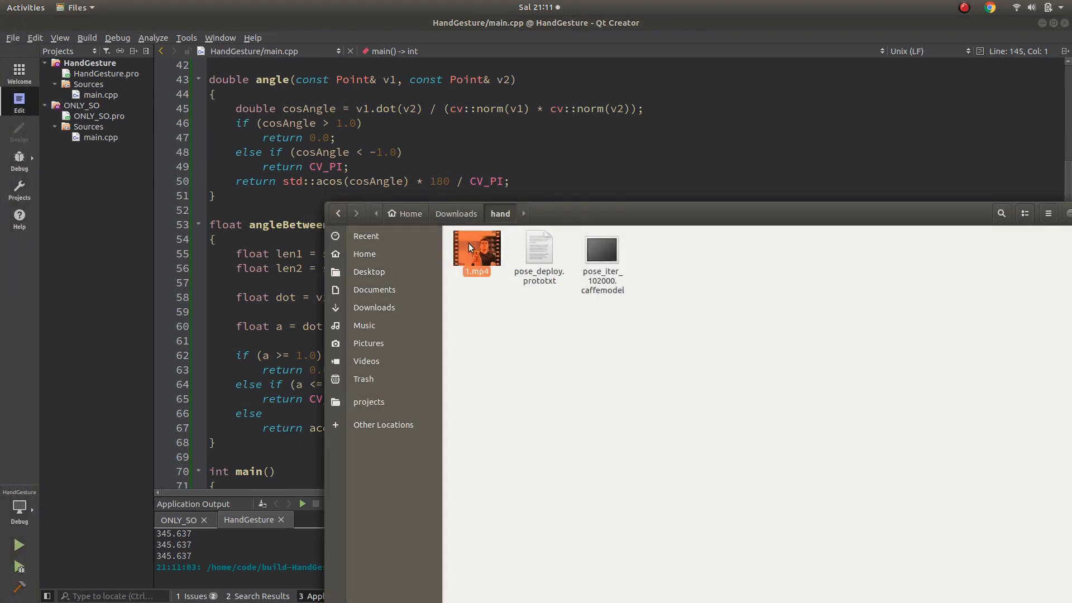
Play 1.mp4 again to see the rotated 'Sayangku' overlay, then close the player
double_click(476, 251)
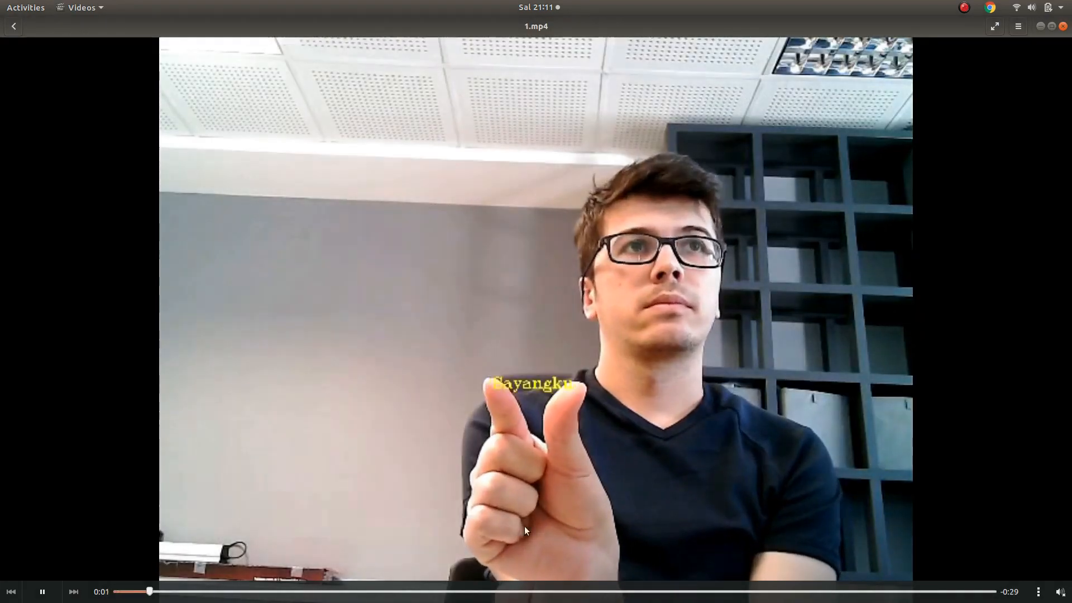
left_click(670, 591)
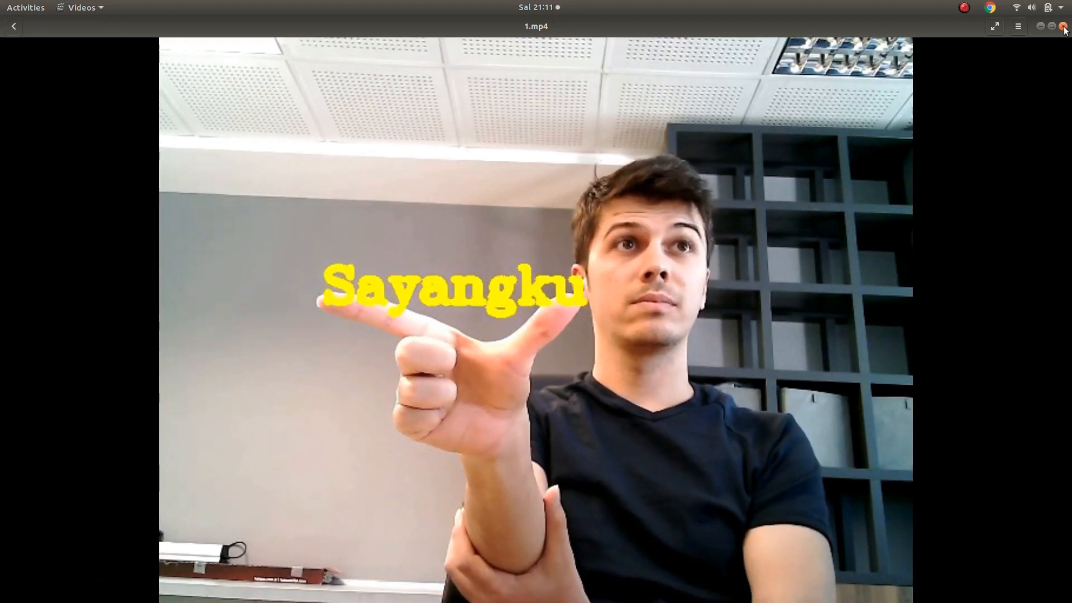
left_click(1064, 25)
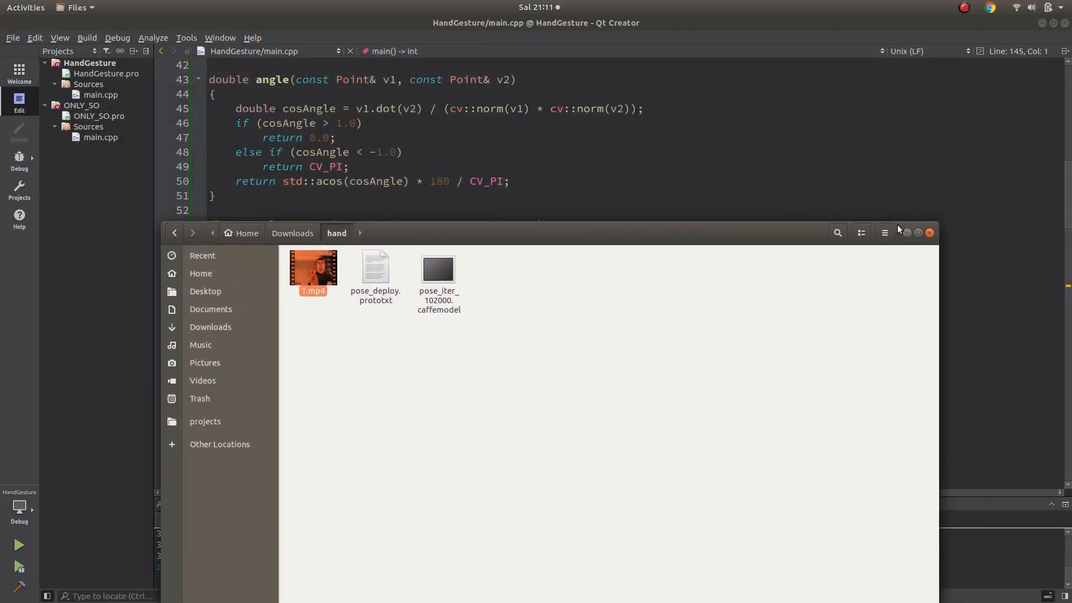
Close the Files window and bring main.cpp to the keypoint-position loop around lines 114–132
left_click(928, 232)
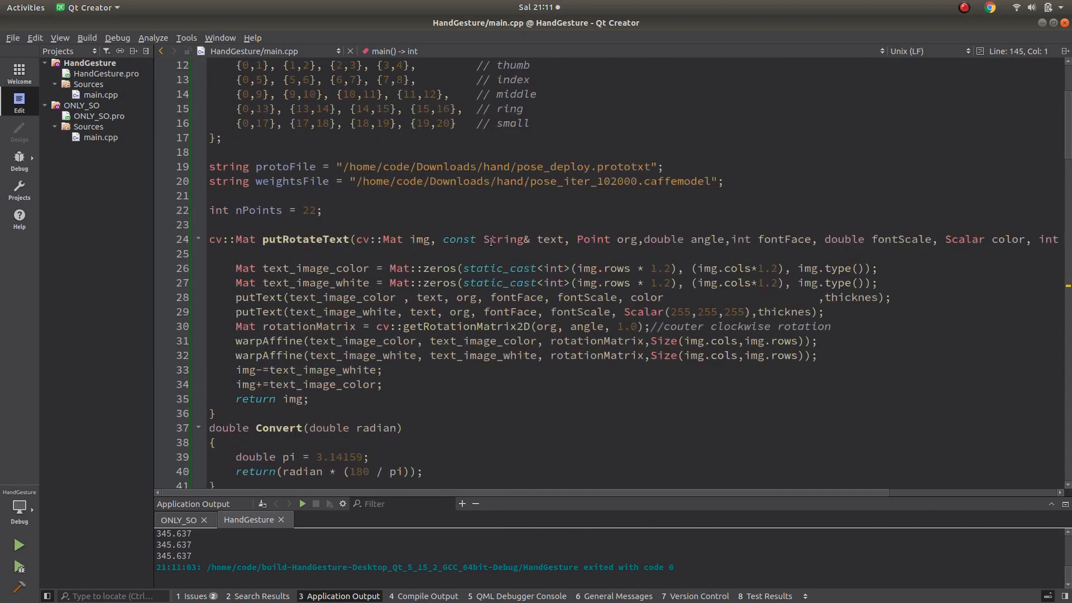
scroll("down", 3)
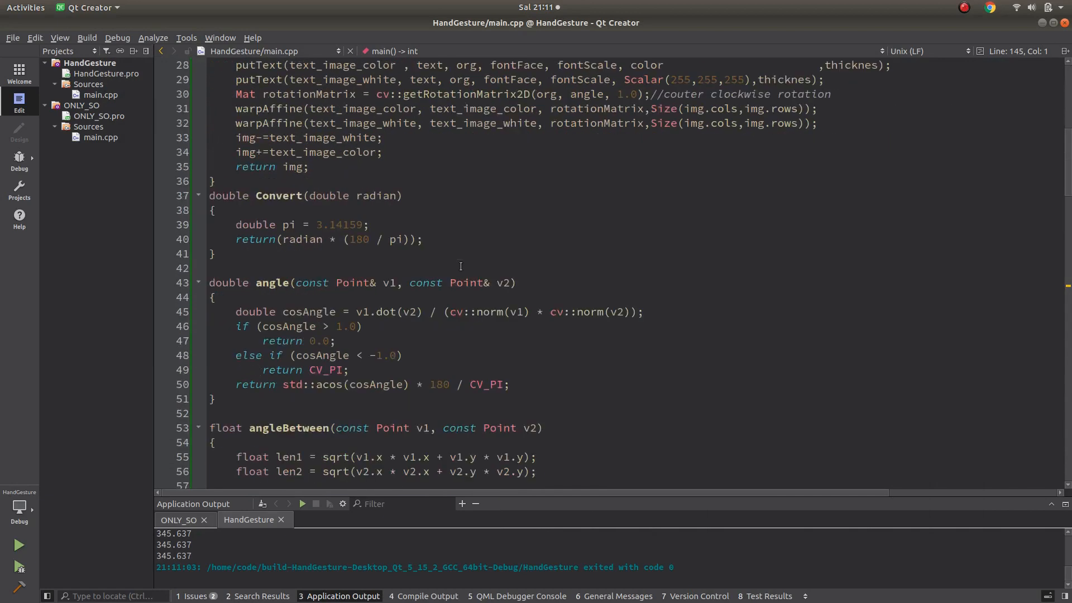
scroll("down", 3)
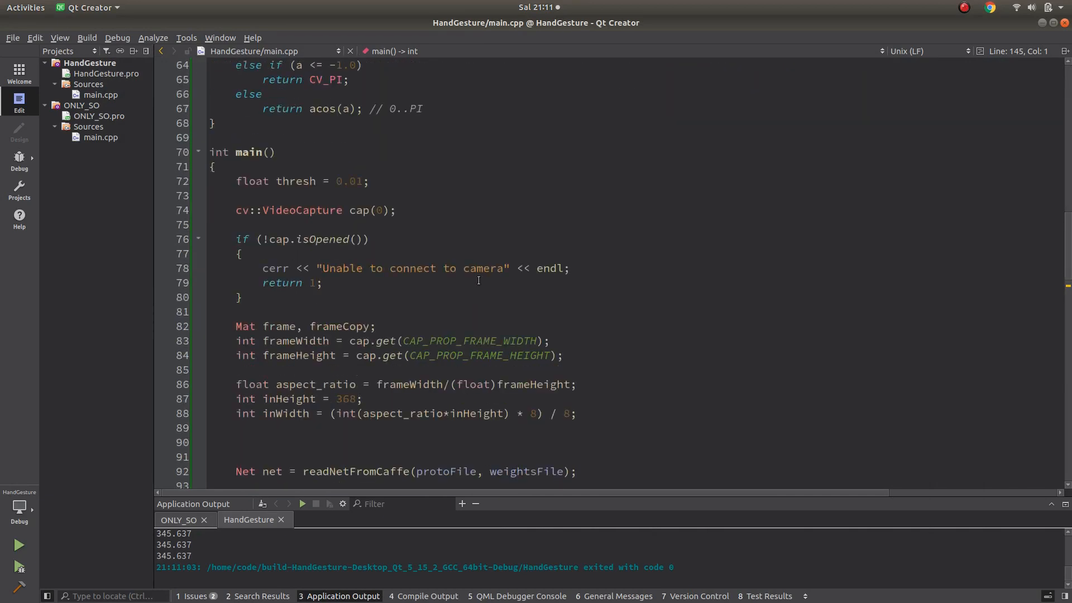
left_click(19, 33)
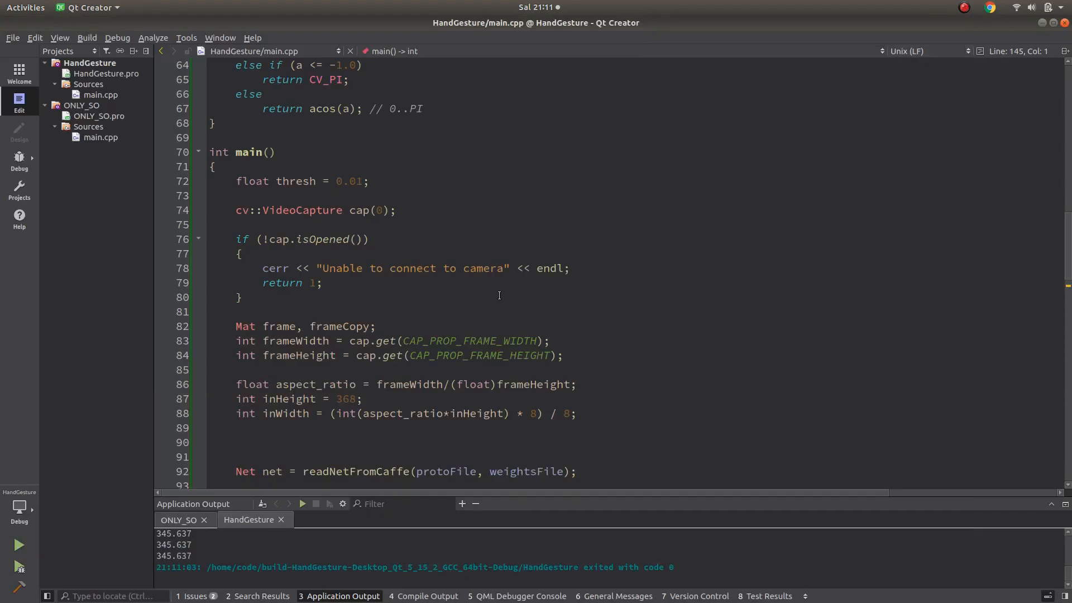
scroll("down", 3)
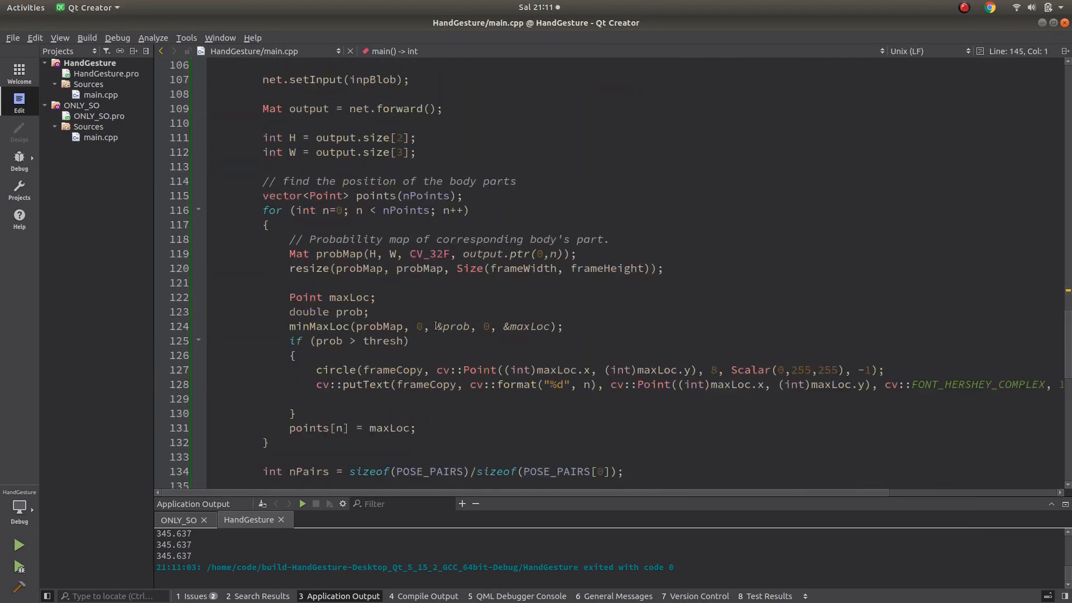
scroll("down", 3)
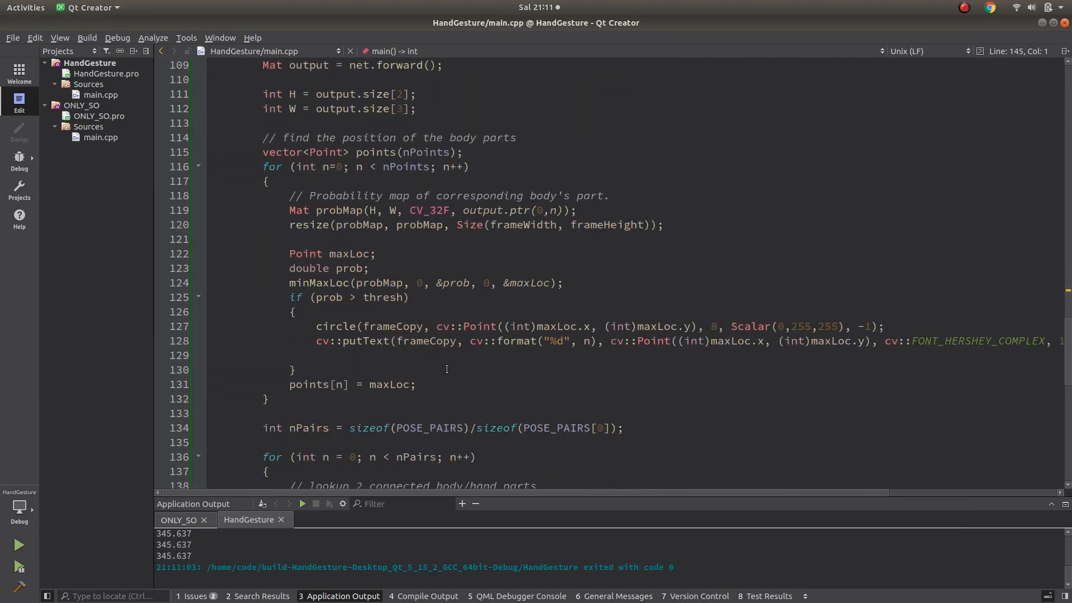
mouse_move(425, 341)
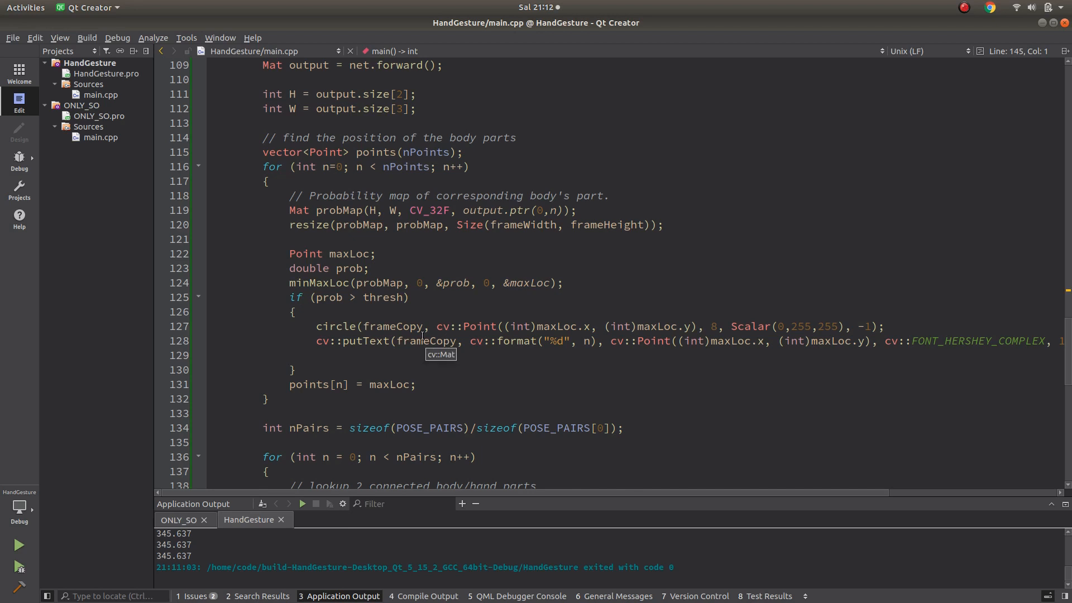
mouse_move(424, 338)
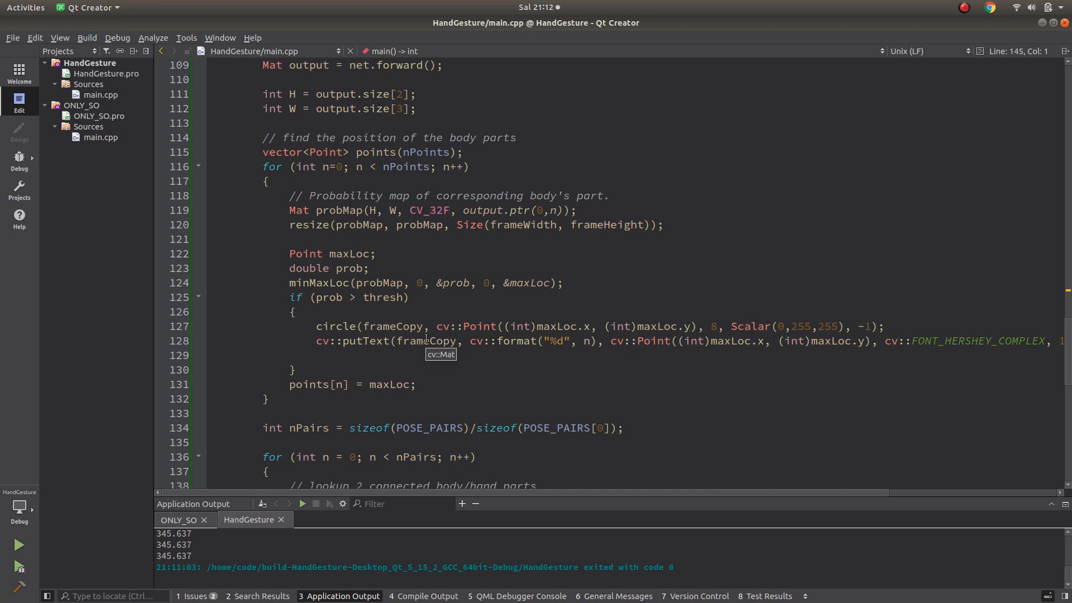